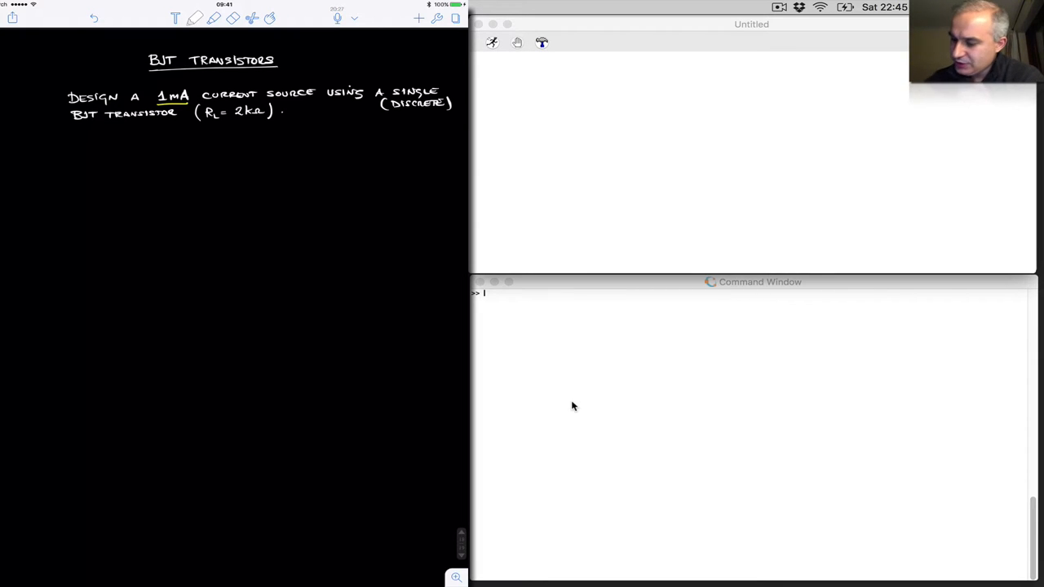
Step: Draw the NPN transistor labelled B, C, E with a LOAD resistor to Vcc and R_E to ground
click(195, 237)
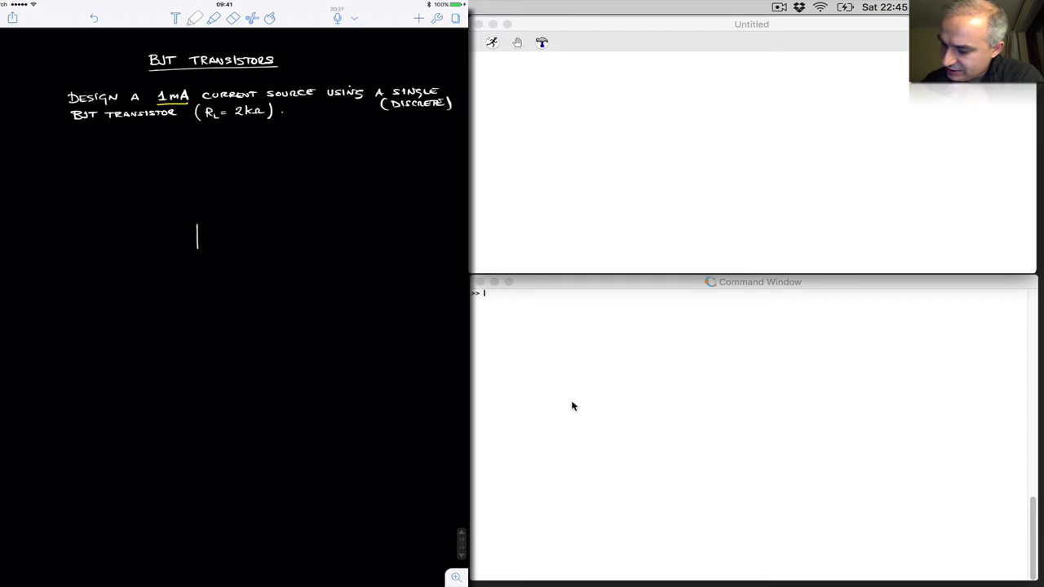
drag(199, 231, 216, 260)
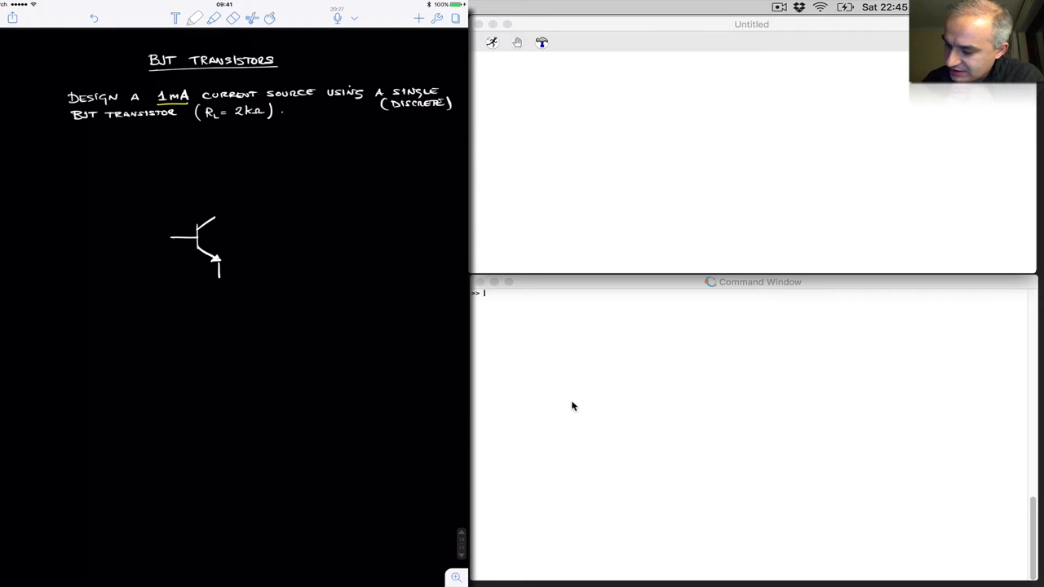
text(B)
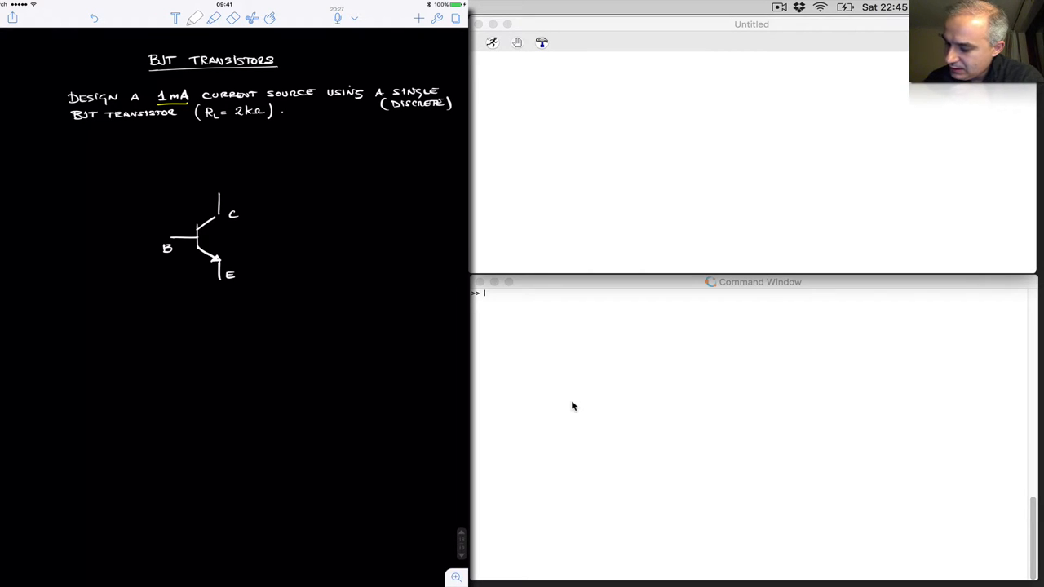
drag(225, 281, 225, 323)
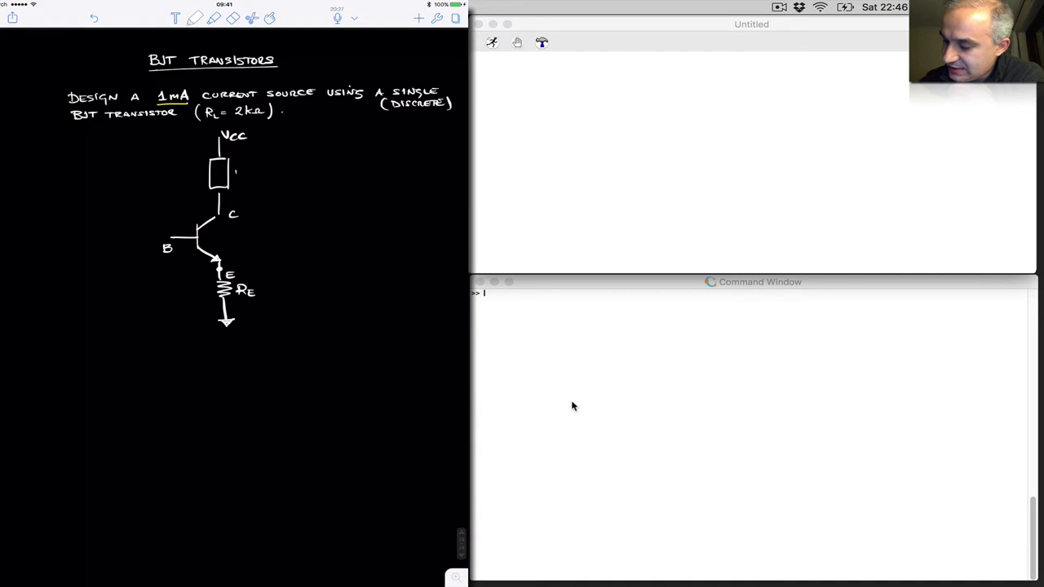
text(LOAD)
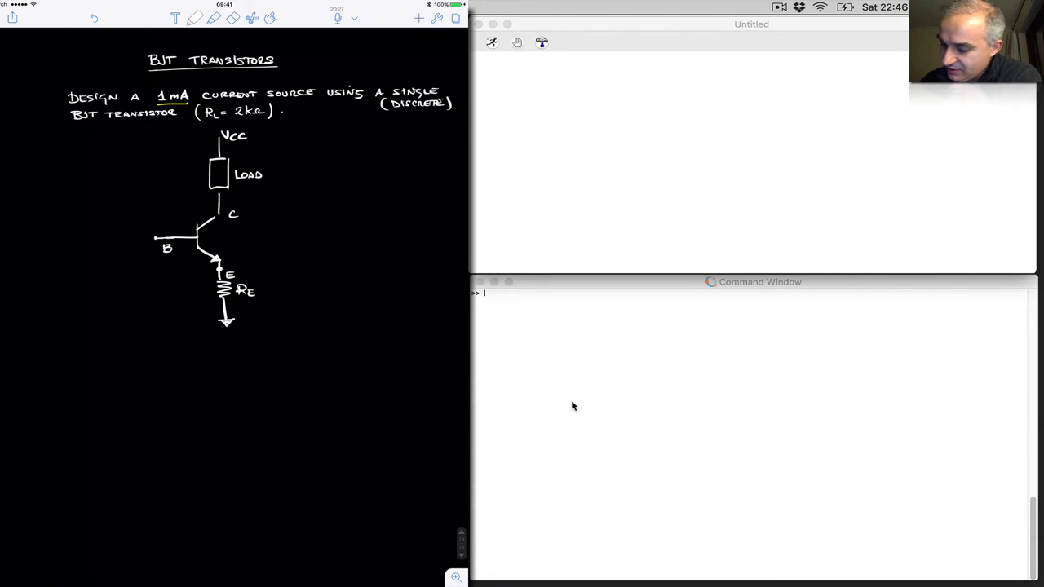
Step: In yellow ink, mark V_BE across base-emitter and the I_C and I_B current arrows
click(196, 18)
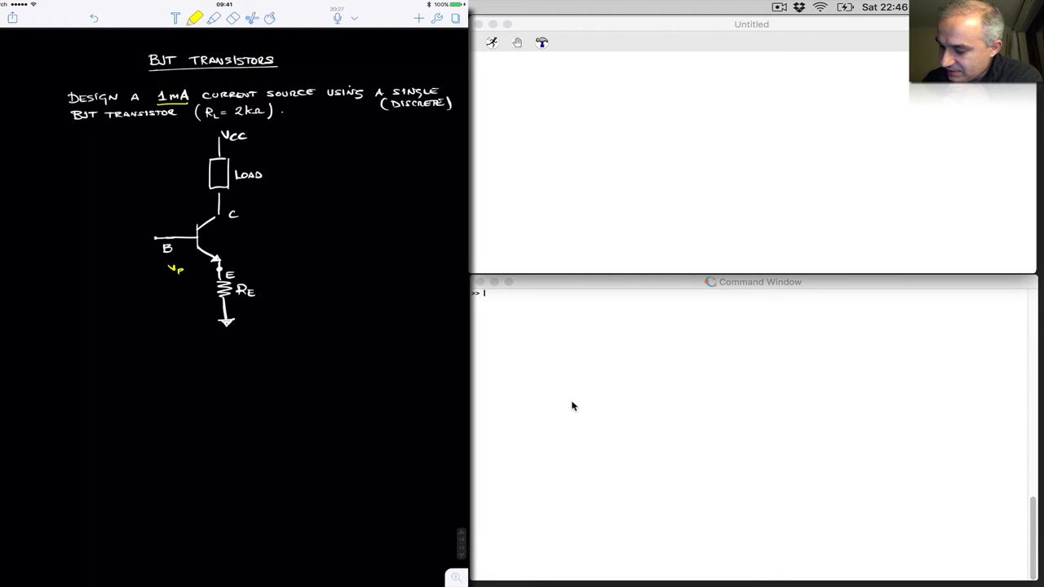
text(BE)
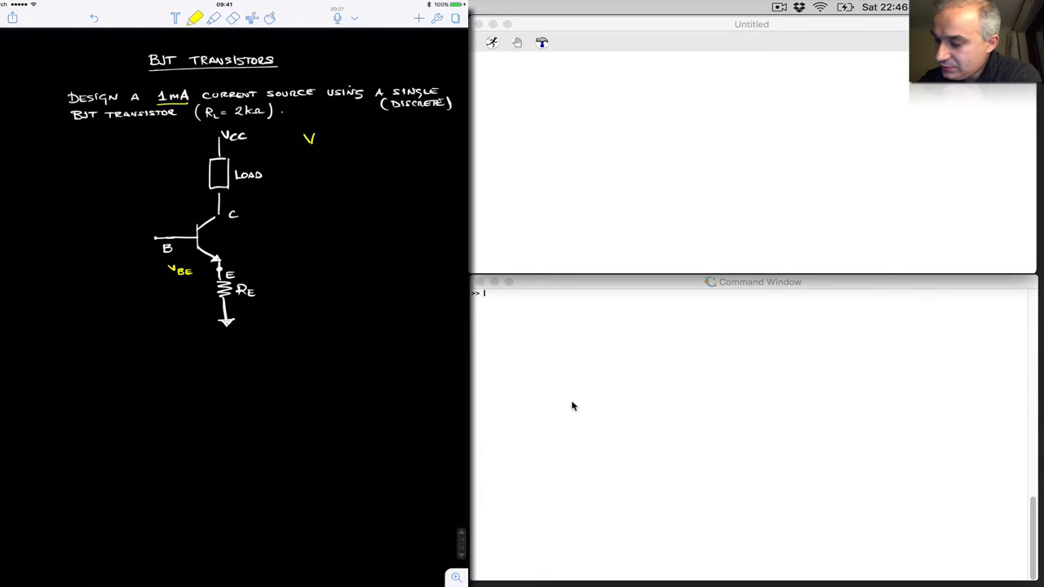
text(B)
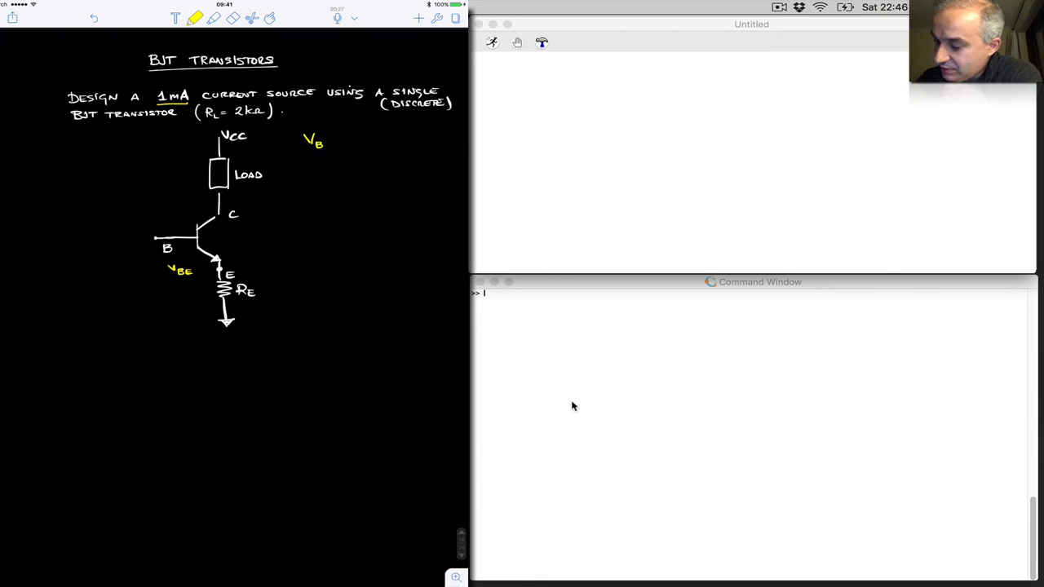
text(1)
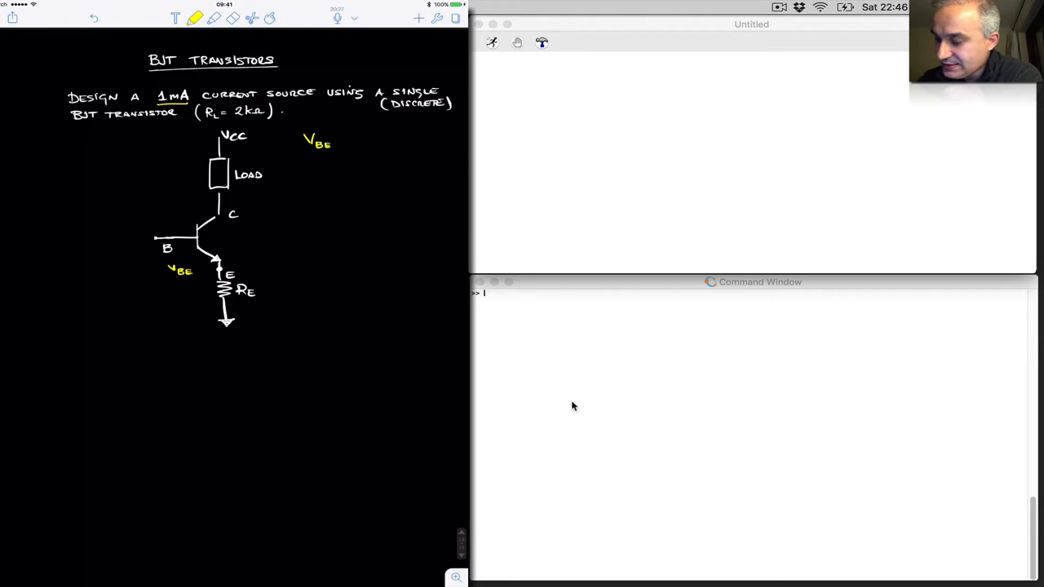
Step: Write the relations V_BE ≈ 0.6–0.7V and I_C ≈ I_E beside the sketch
text(≈ 0.6)
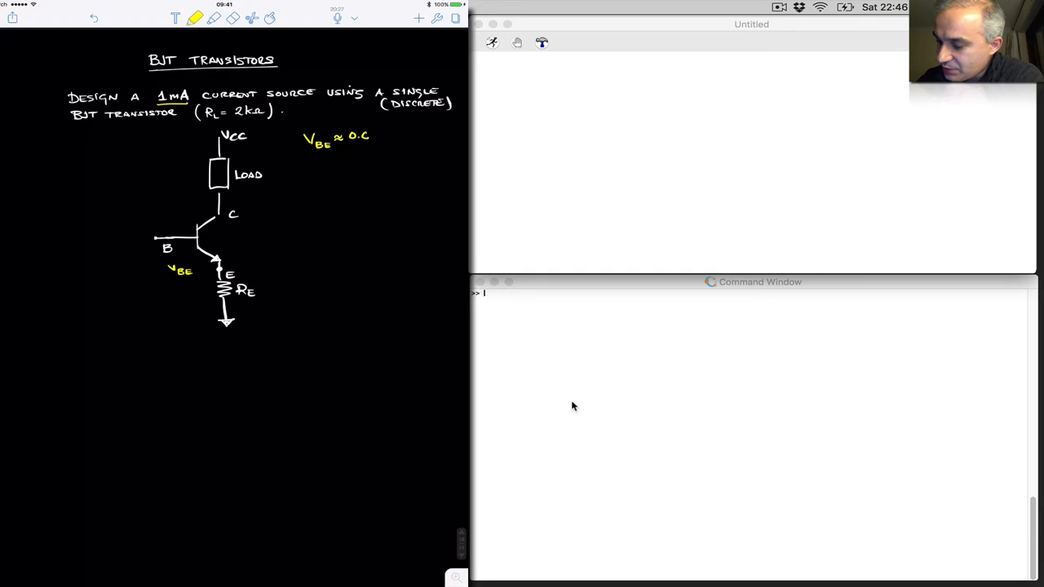
text(-0.7V)
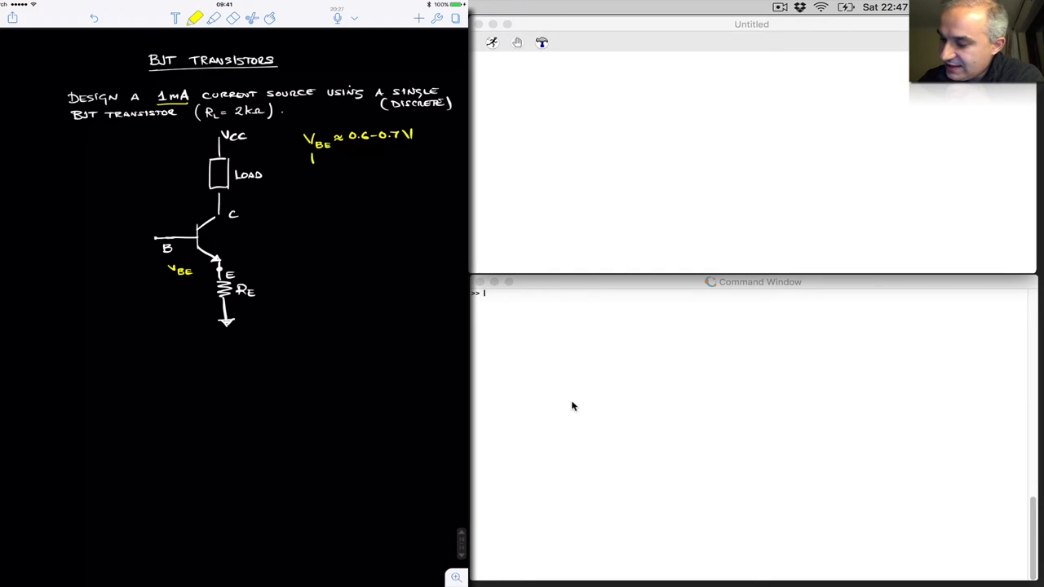
text(Ic ≈)
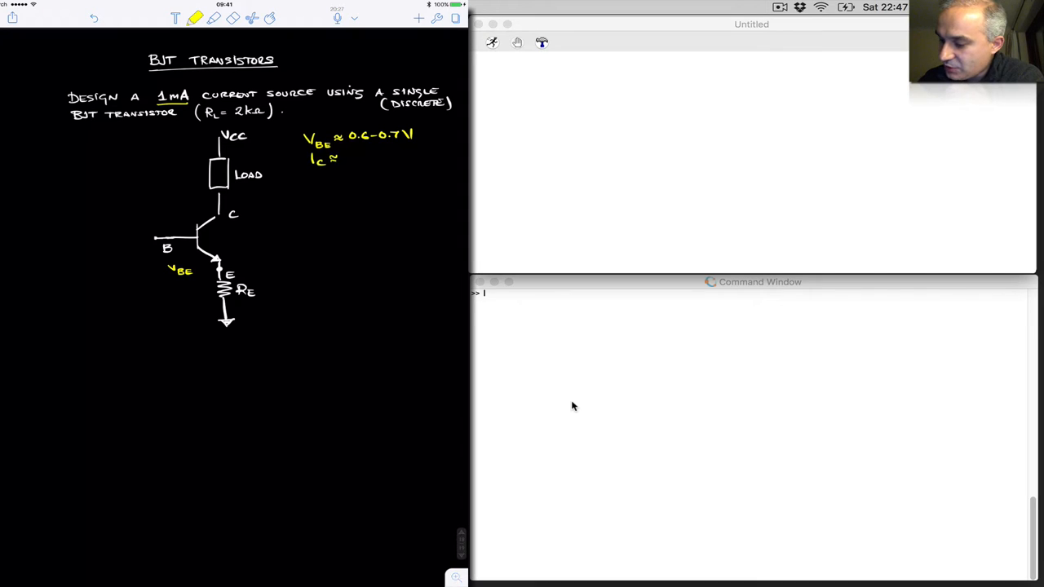
text(IE)
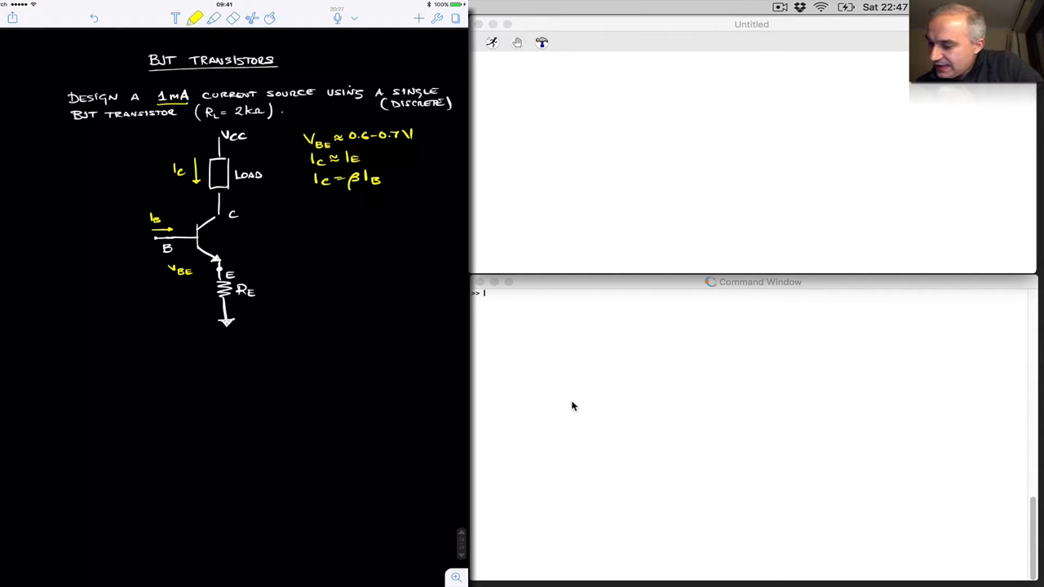
Step: Box the V_BE ≈ 0.6–0.7V and I_C ≈ I_E relations in yellow
drag(307, 155, 395, 166)
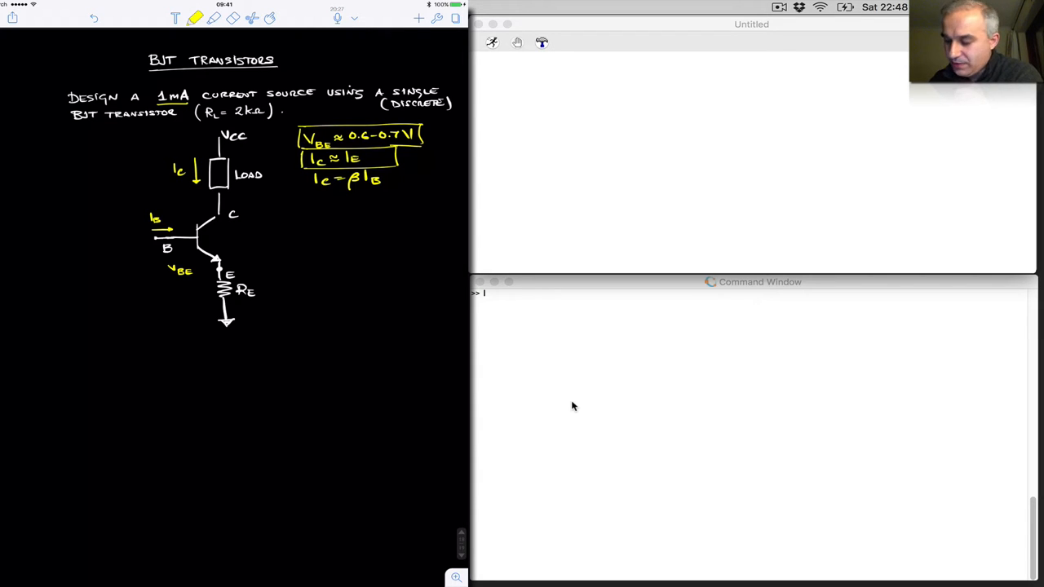
Step: Write 0.7V under V_BE and set Vcc = 10V on the circuit
text(0.7V)
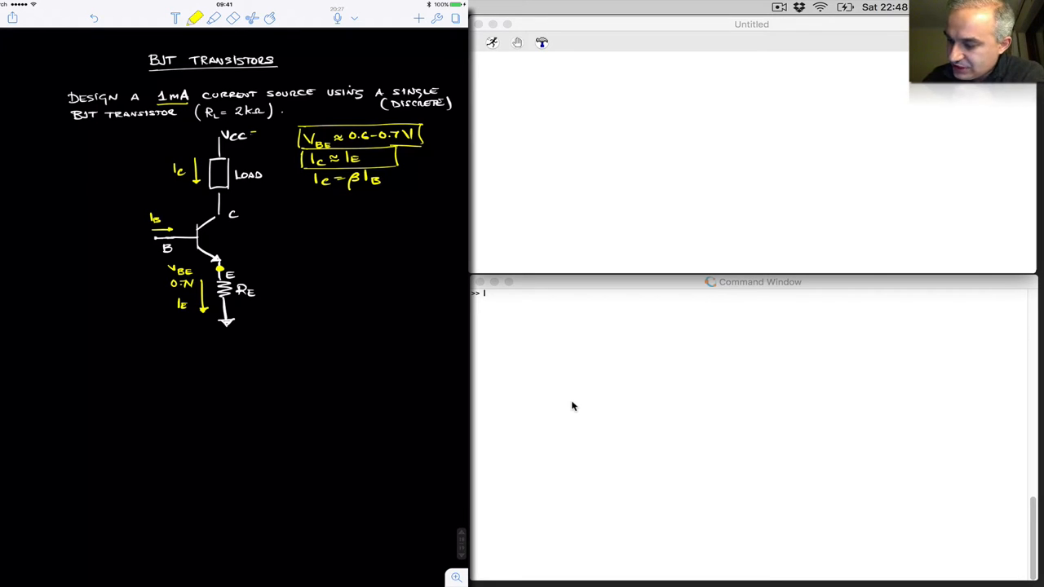
text(= 10V)
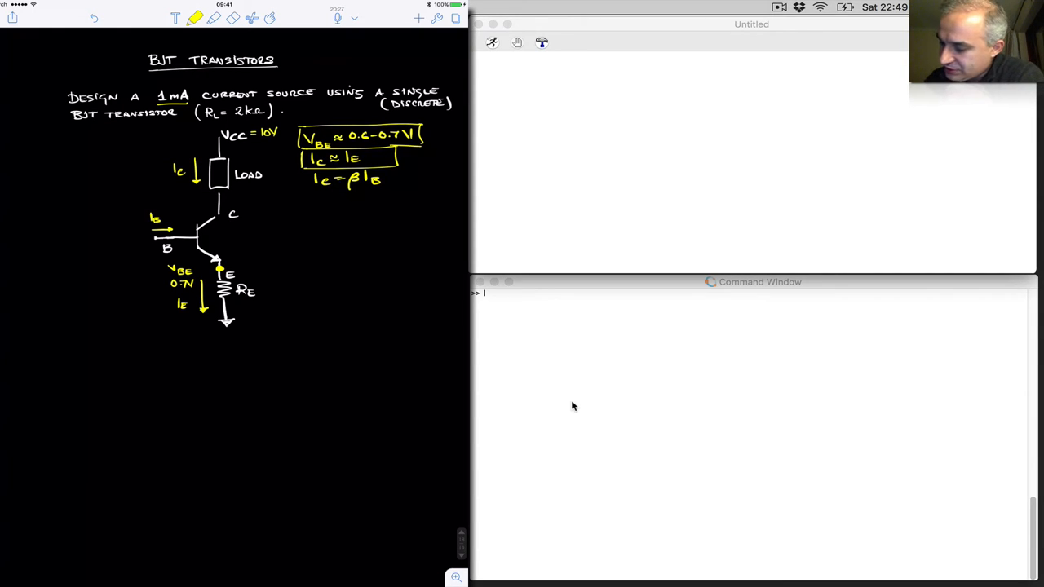
Step: Write STEP 1: set V_E ≈ 1V so R_E = 1V/1mA = 1kΩ
text(SIL)
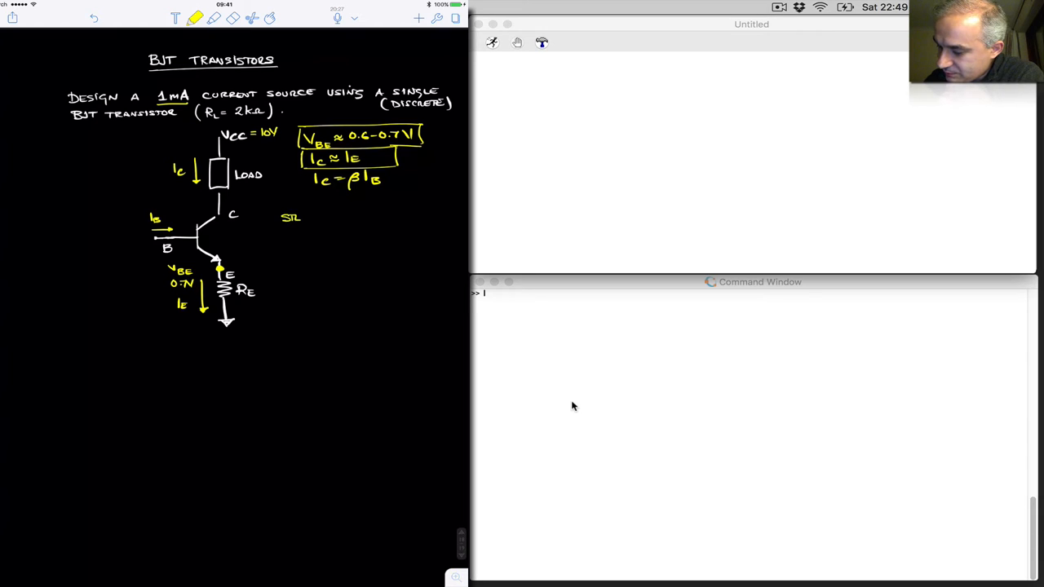
text(STEP 1)
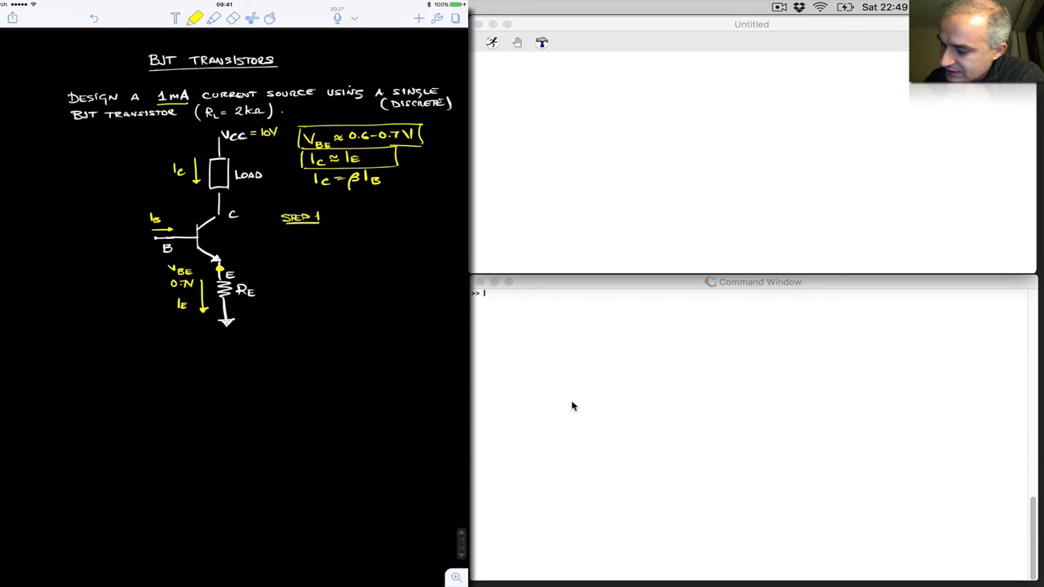
text(SE1)
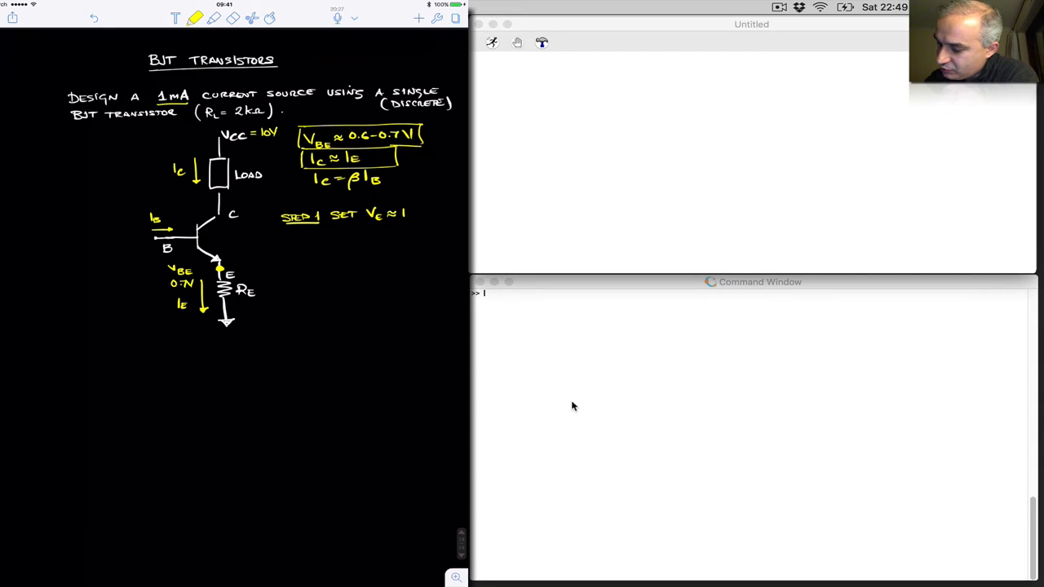
text(1V)
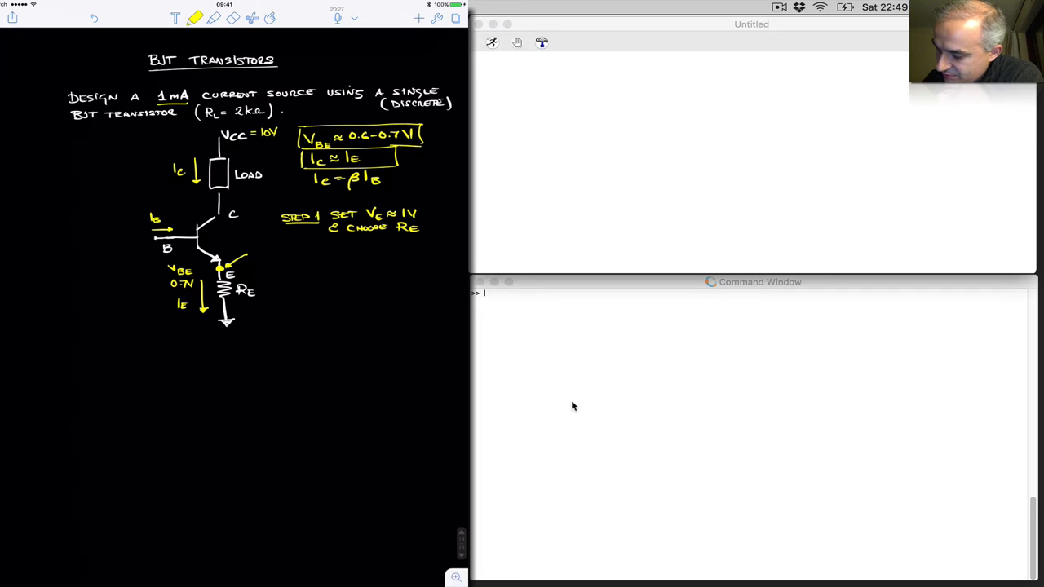
Step: Annotate the circuit with V_E = 1V, R_E = 1kΩ and a 1mA emitter-current arrow
text(VE =)
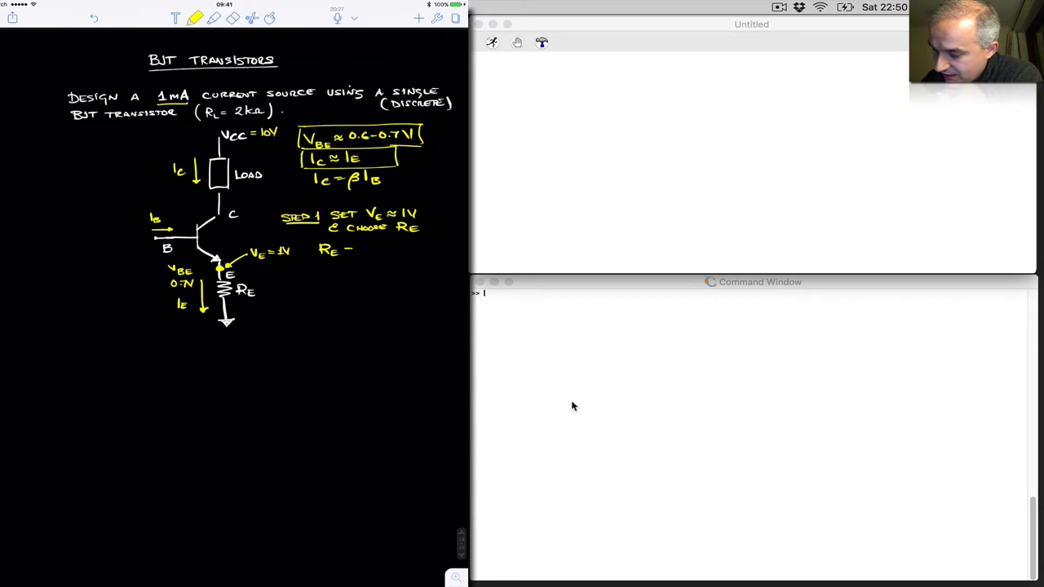
text(1V/)
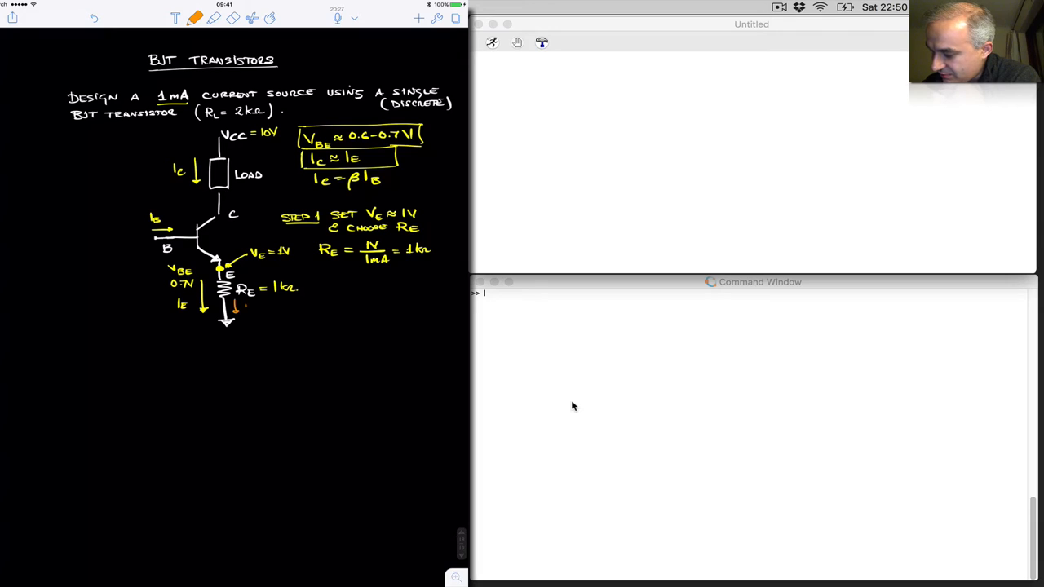
text(1mA)
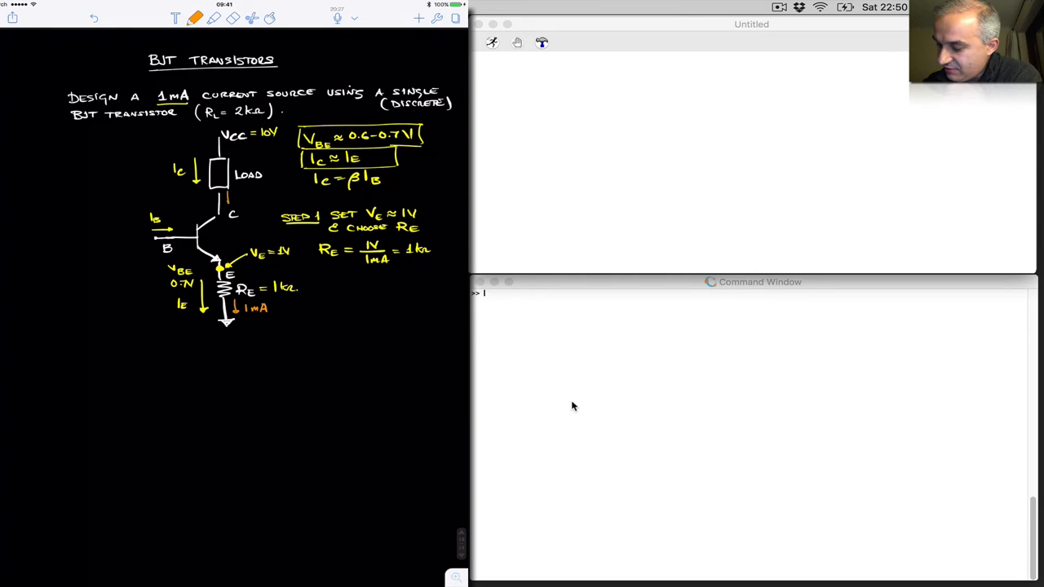
Step: In yellow ink, label the base node V_B = 1.7 on the circuit
click(236, 193)
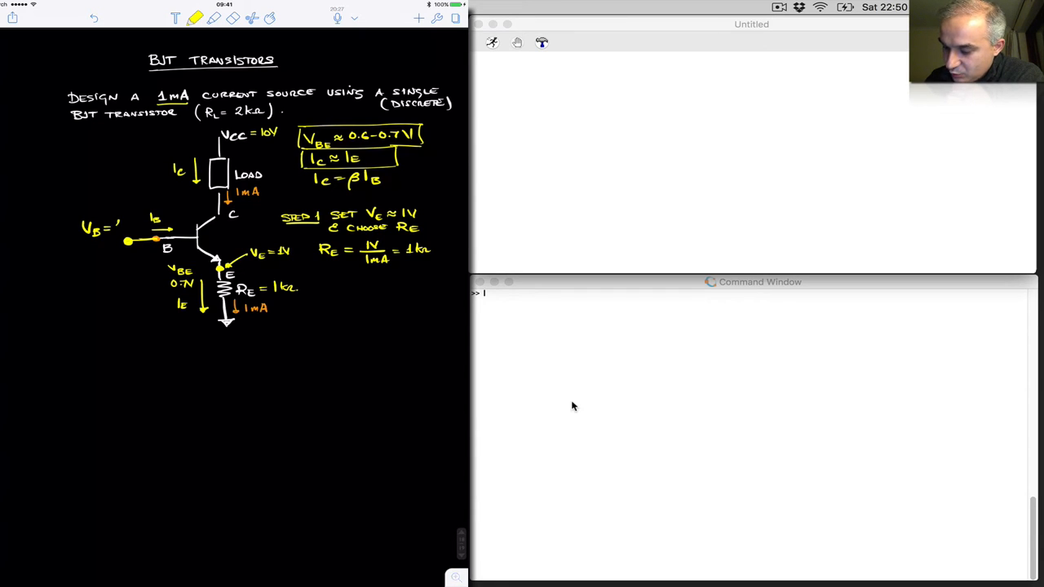
text(1.7)
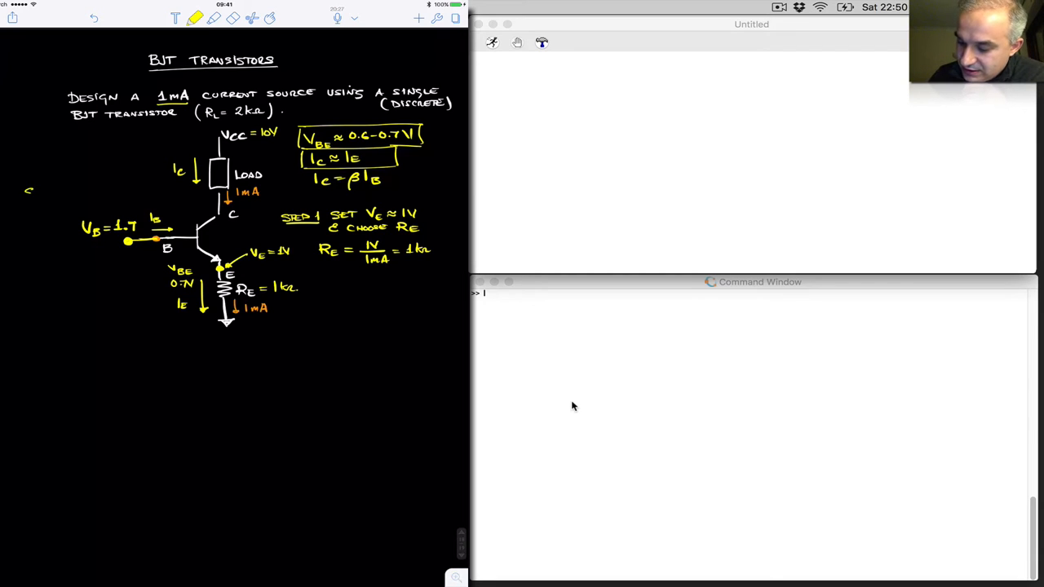
Step: Write STEP 2: set V_B = V_E + 0.7
text(STEP 2 :)
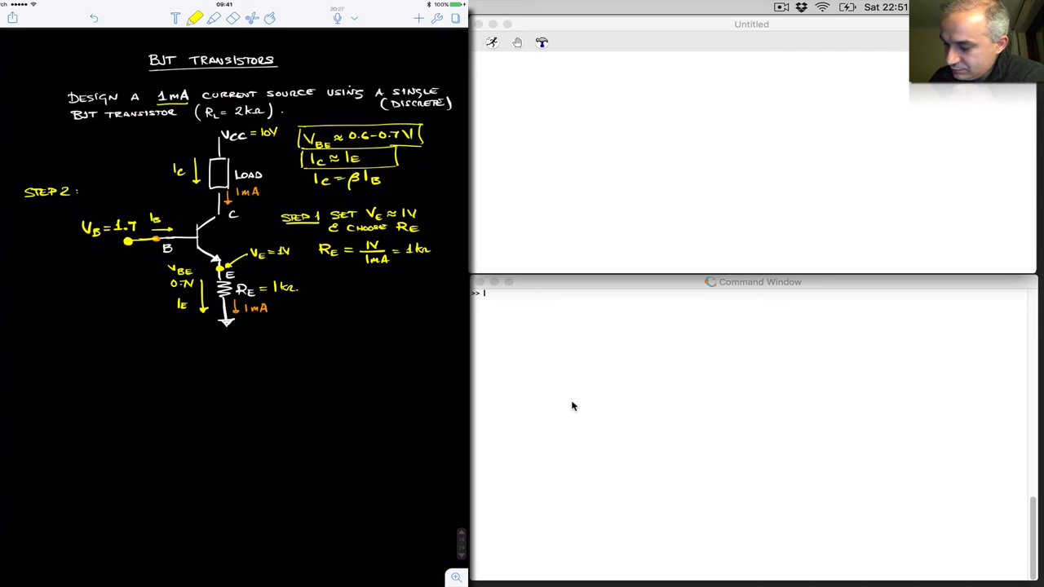
text(SET)
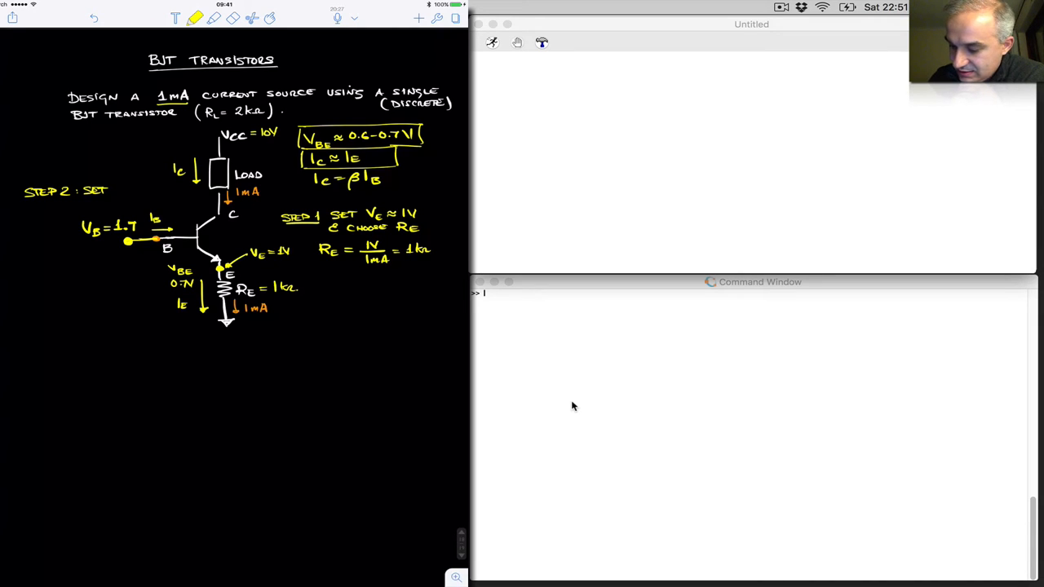
text(VB = VE)
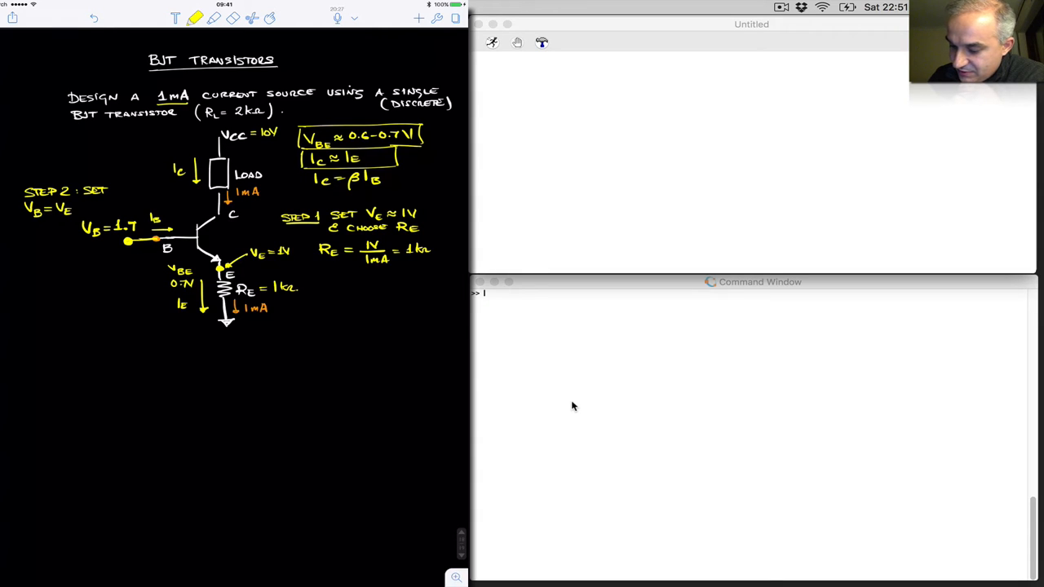
text(+0.7)
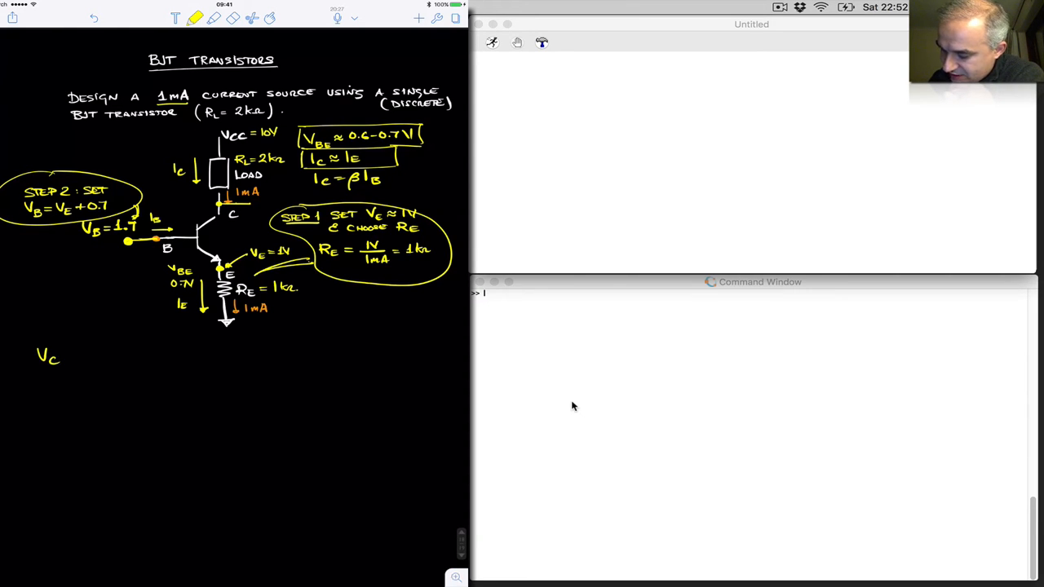
Step: Write V_C = Vcc − I_C·R_C = 10 − 1mA·2kΩ = 8V and conclude ACTIVE!
text(=)
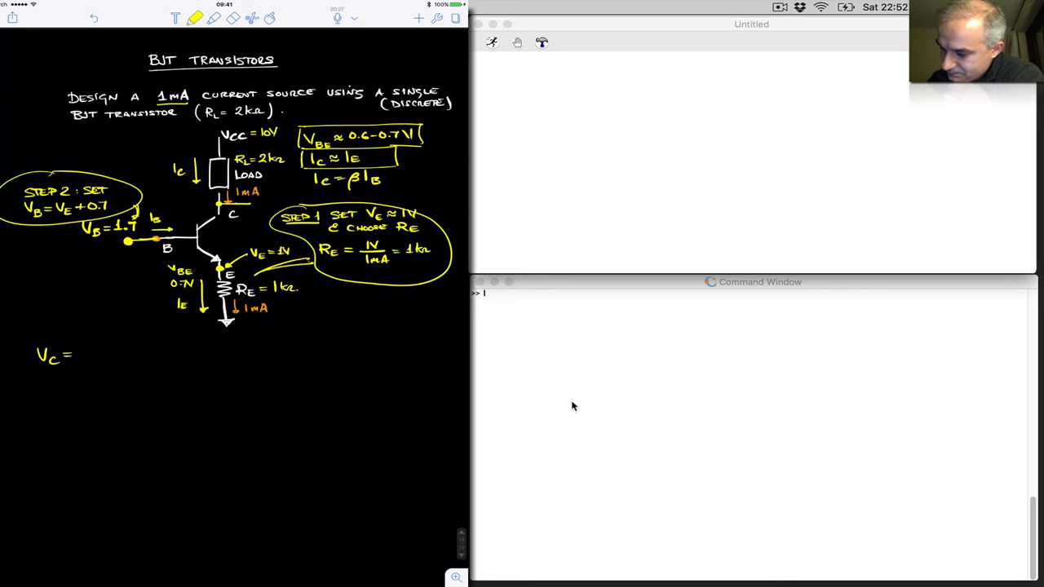
text(Vcc − Ic · Rc = 10 −)
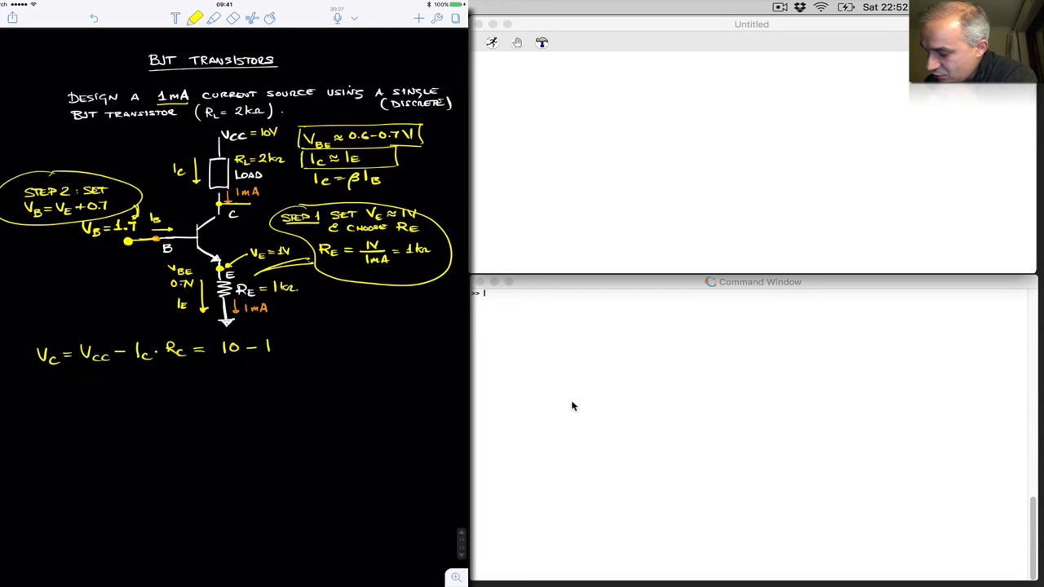
text(1mA · 2kΩ = 8V > VE)
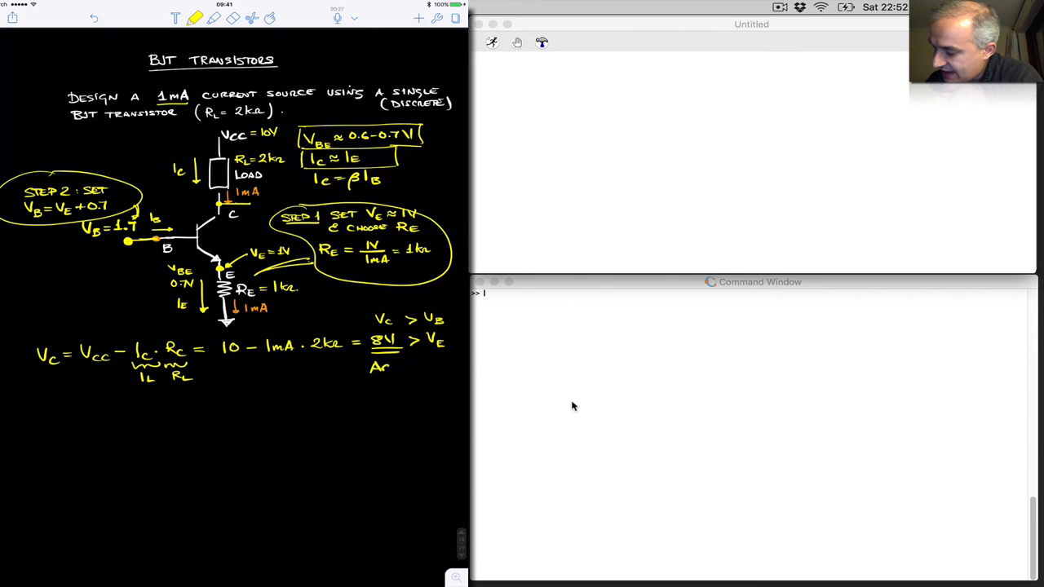
text(ACTIVE!)
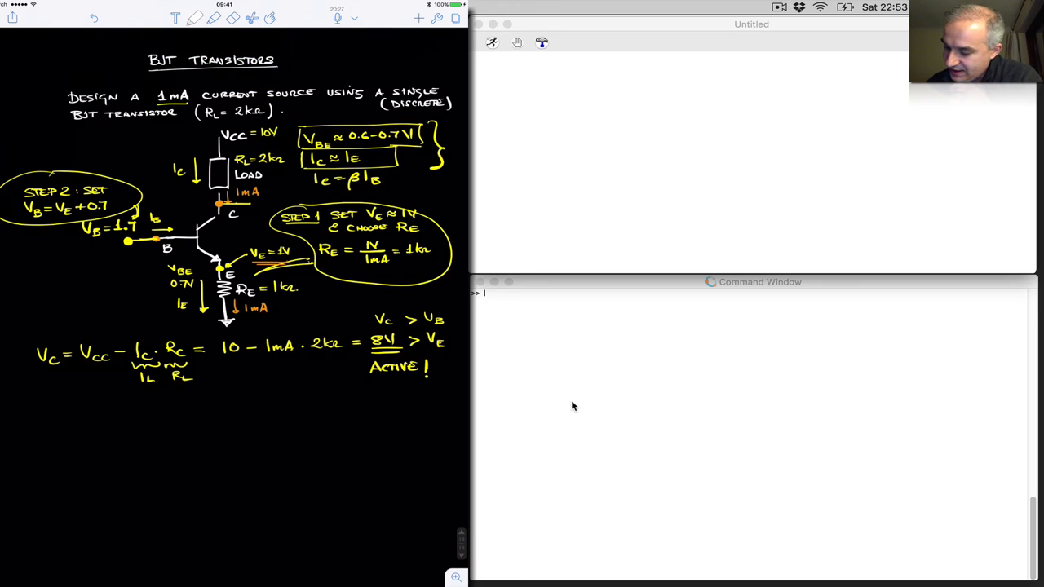
Step: Draw I_L versus R_L axes with a flat horizontal line at 1mA
drag(116, 398, 116, 482)
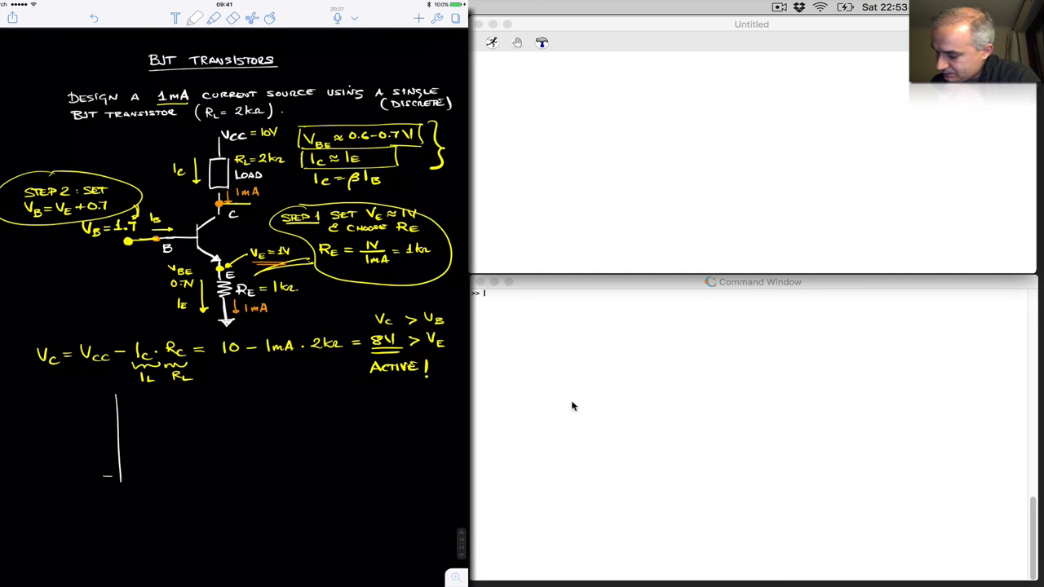
drag(106, 473, 324, 470)
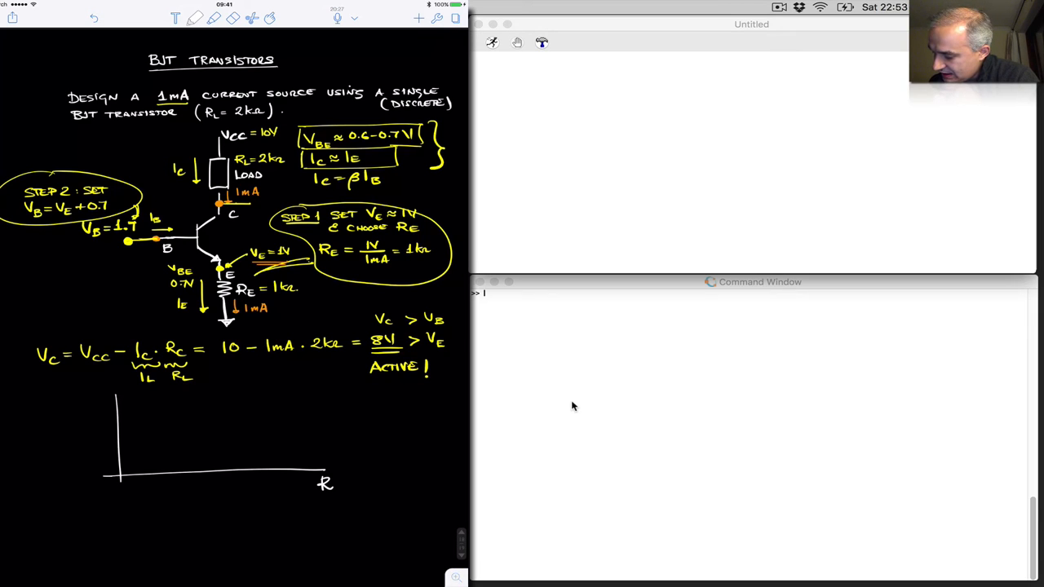
text(L)
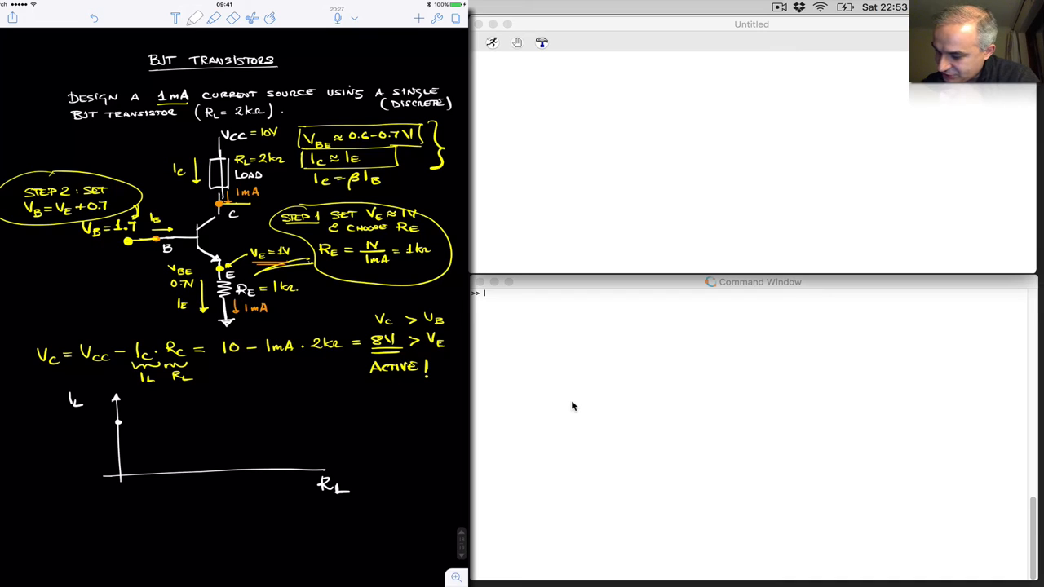
drag(118, 421, 209, 421)
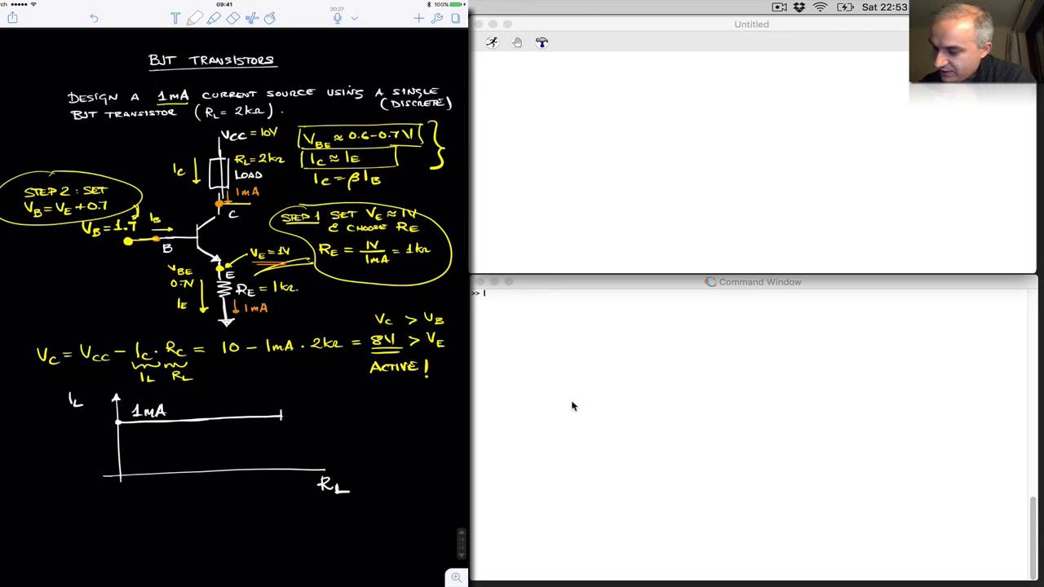
click(196, 18)
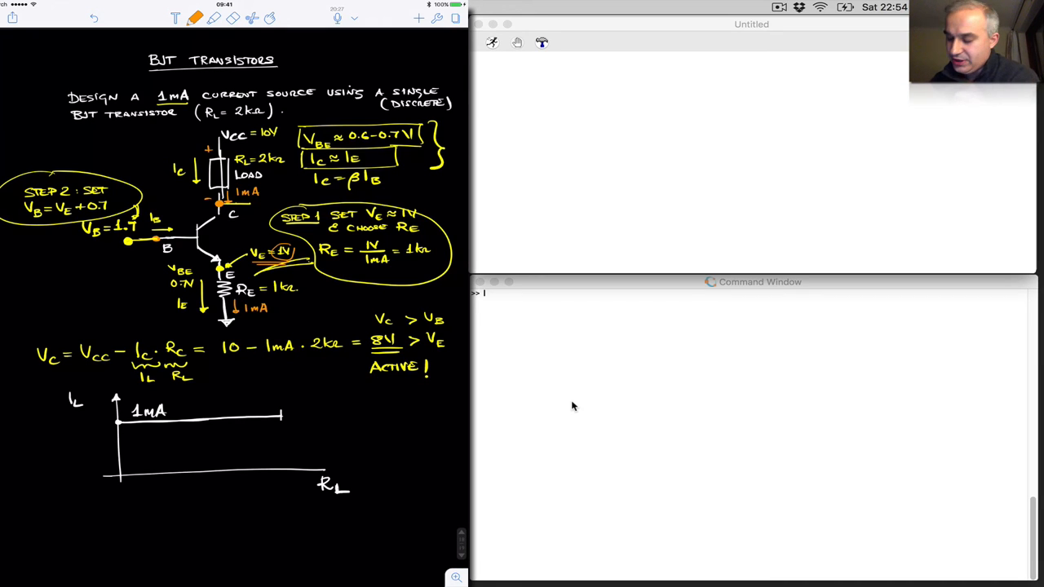
Step: Add the current drooping at large loads, mark the R_L axis, and check V_C = 10 − 1mA·8.5kΩ
drag(280, 421, 330, 459)
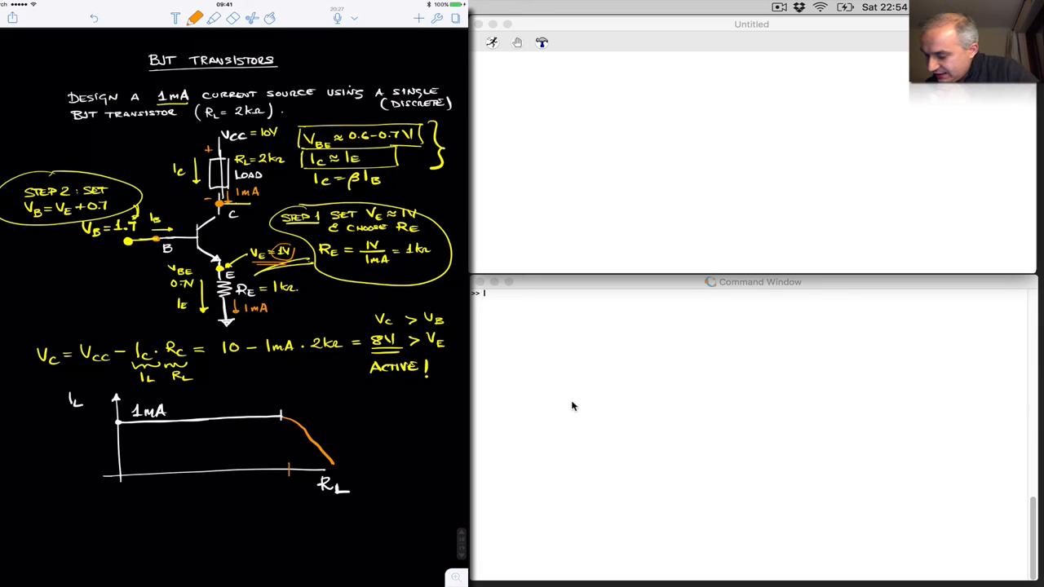
click(281, 490)
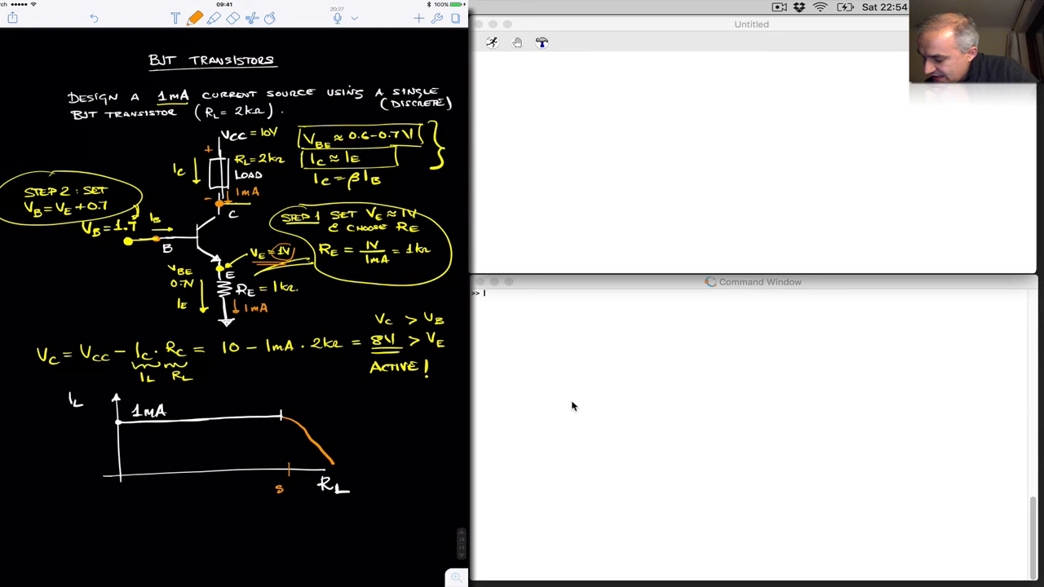
text(3.5kΩ)
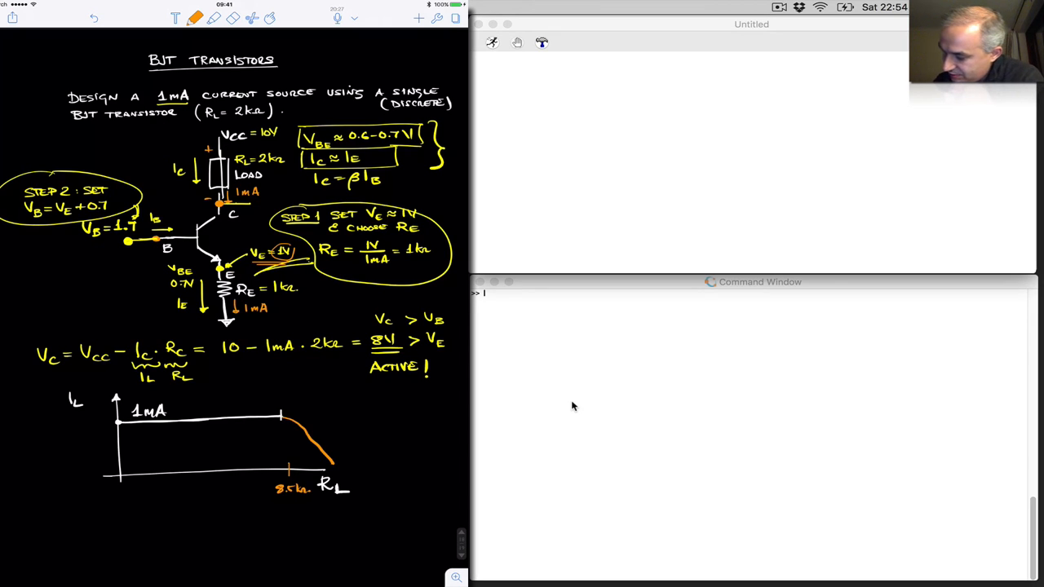
drag(253, 367, 286, 366)
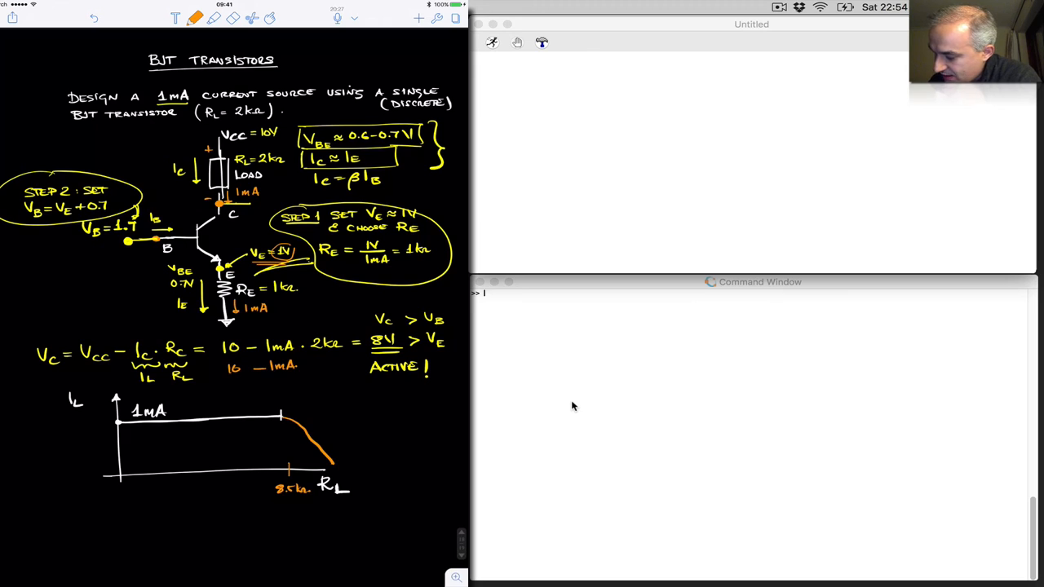
text(8.5k)
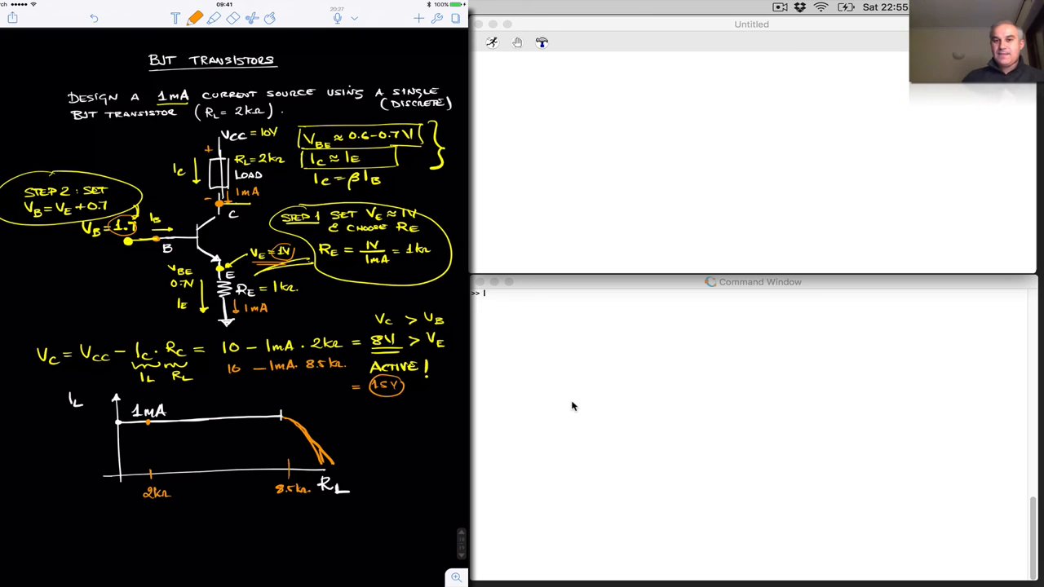
mouse_move(705, 84)
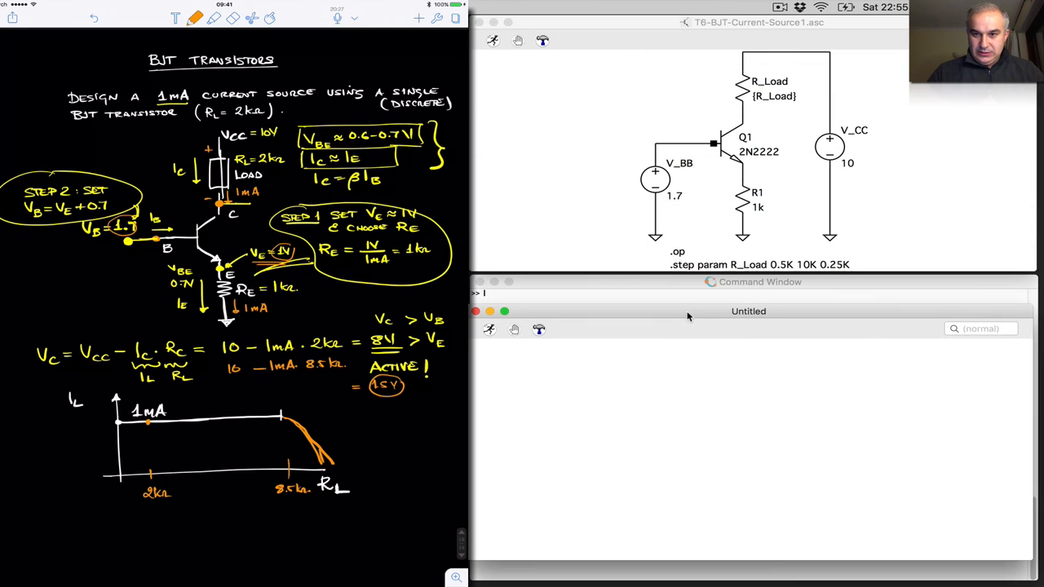
mouse_move(792, 153)
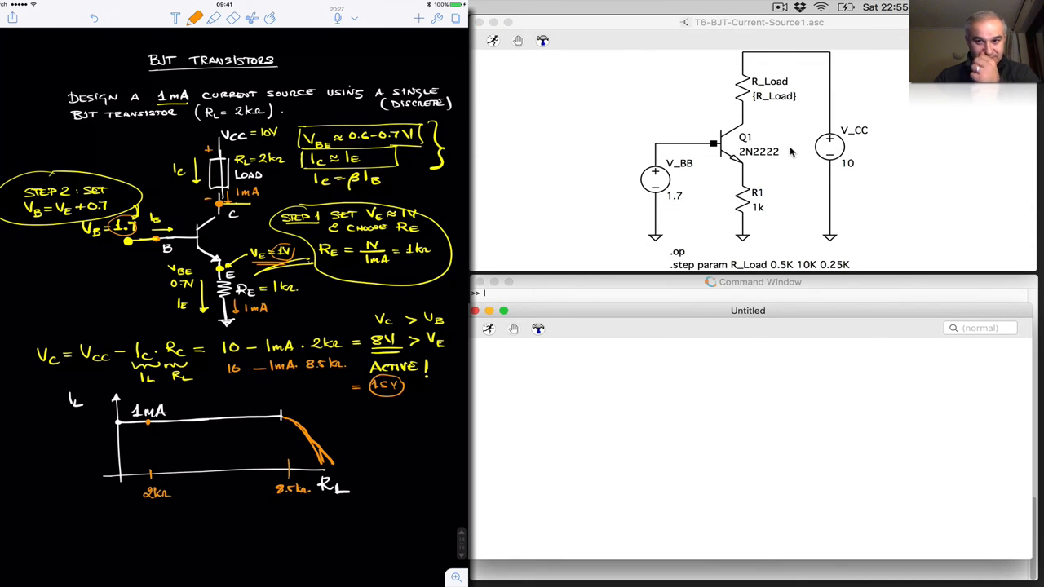
Step: Inspect the .step R_Load sweep directive (0.5 to 10 kΩ) and close its editor
double_click(774, 94)
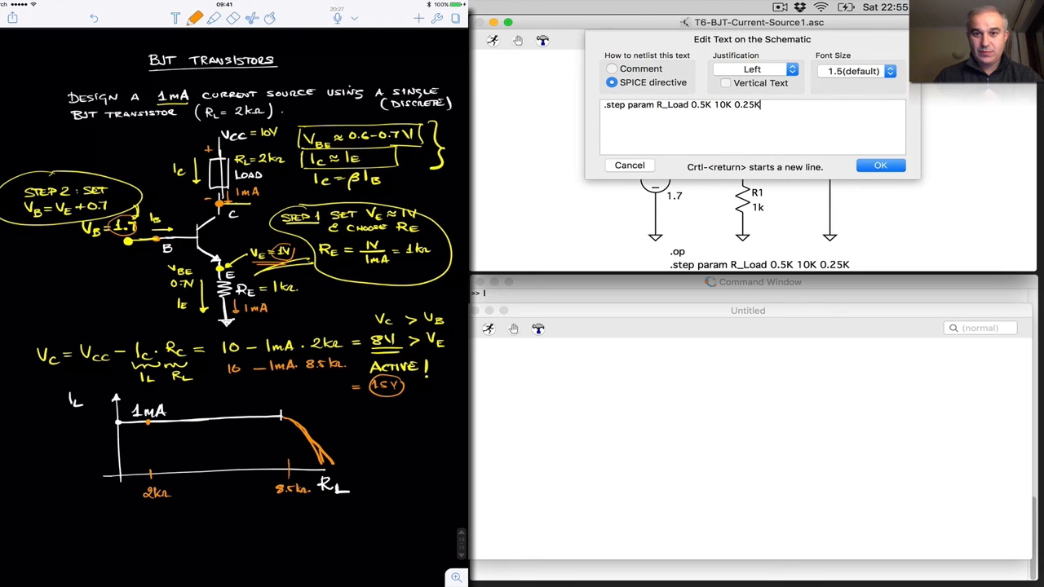
click(881, 165)
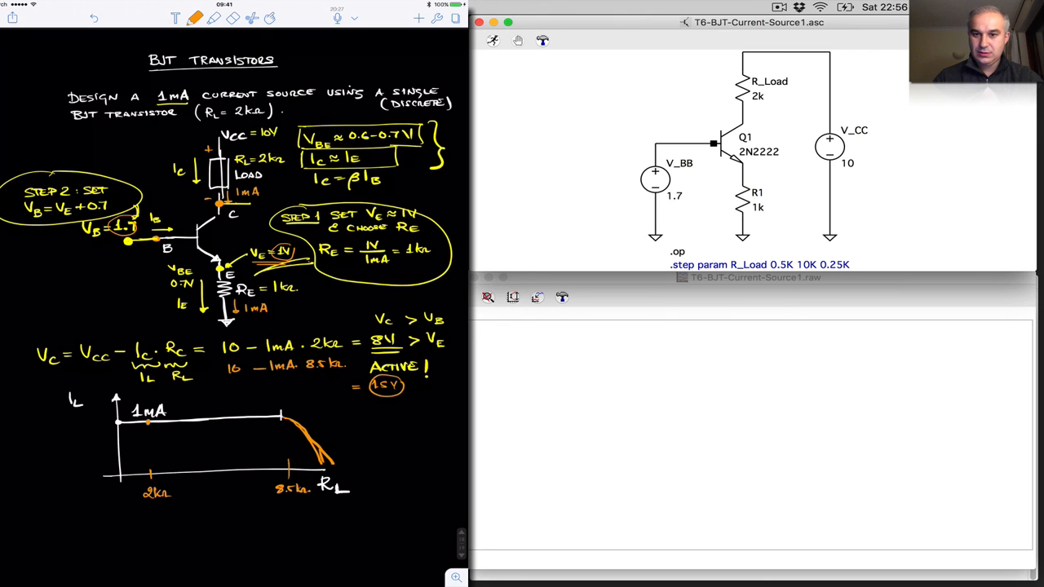
mouse_move(764, 82)
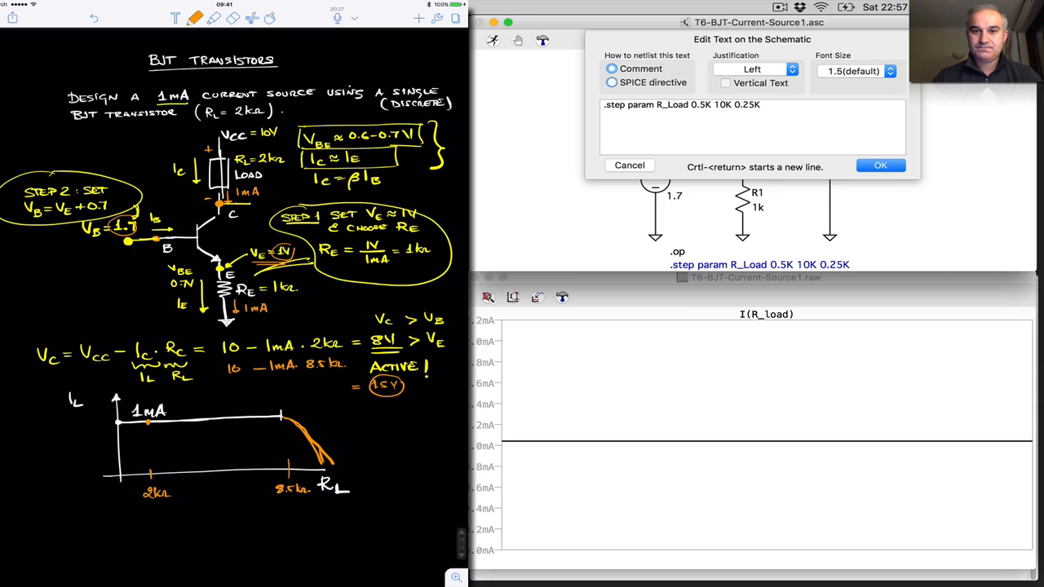
Step: Leave the sweep directive unchanged and set the load resistor's value to the swept parameter {R_Load}
click(881, 164)
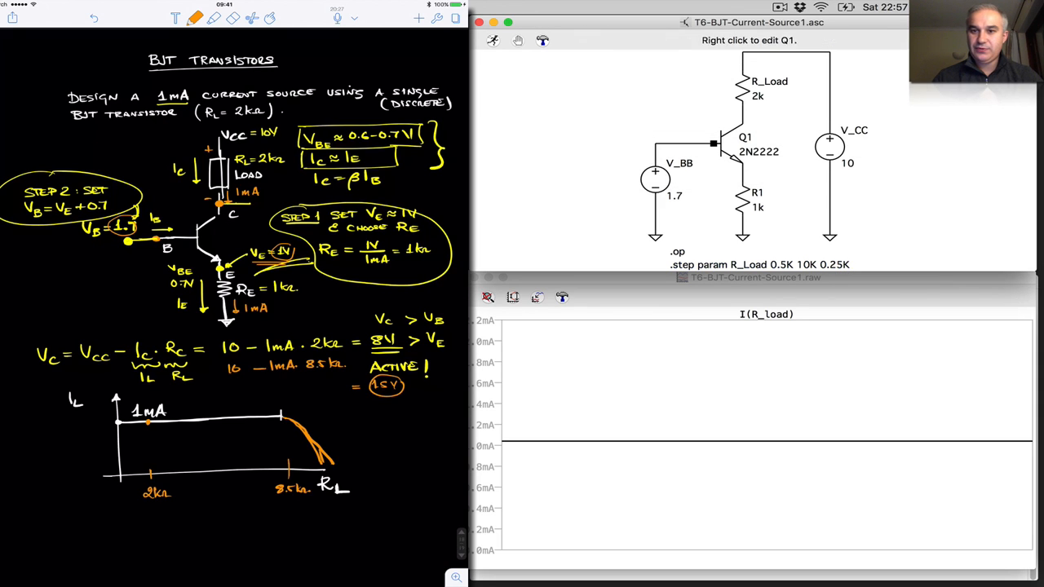
double_click(770, 81)
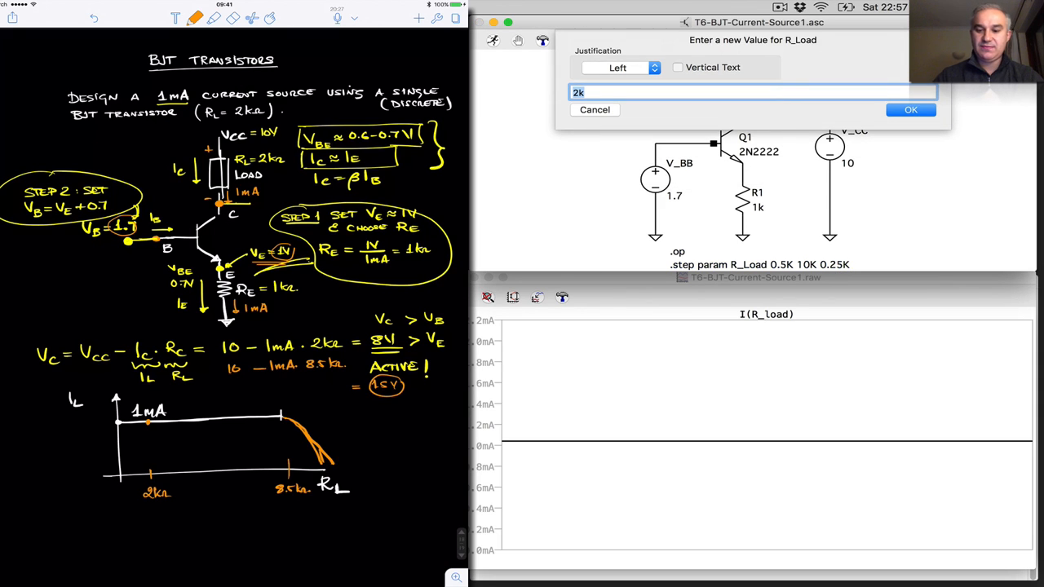
text({R_L)
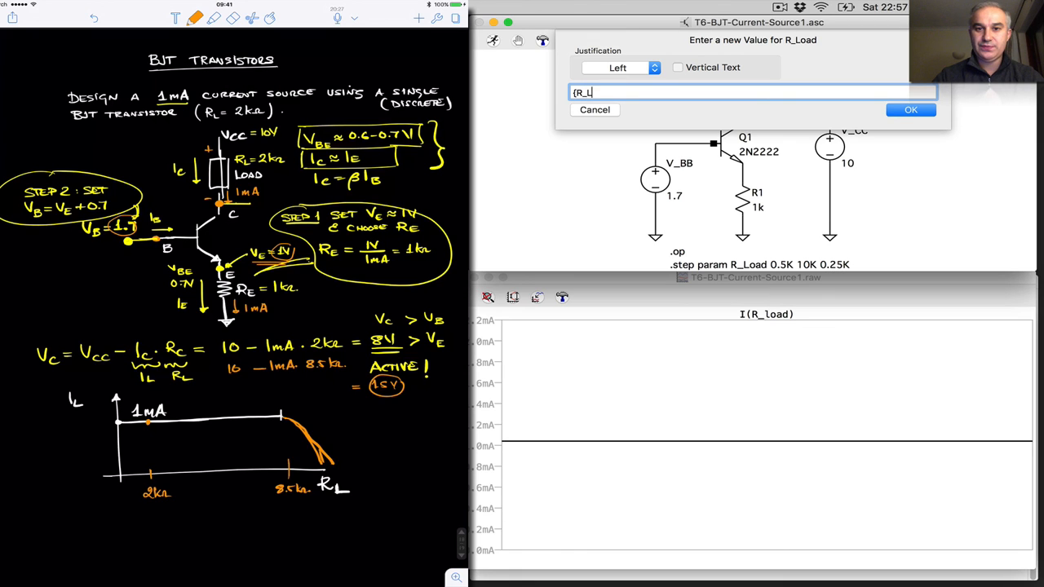
click(911, 110)
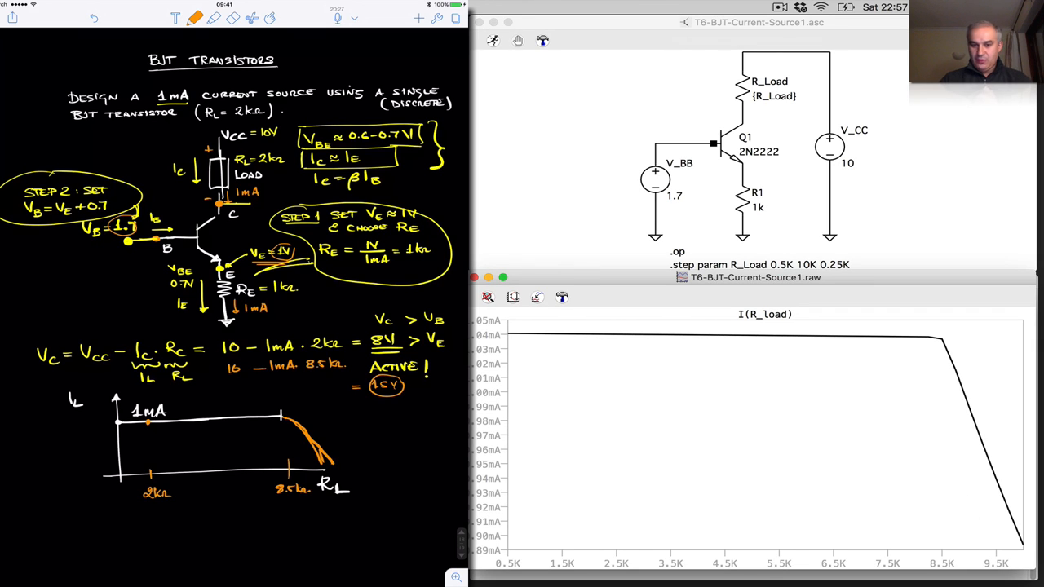
Step: Turn on grid lines in the load-current waveform plot via its context menu
right_click(636, 423)
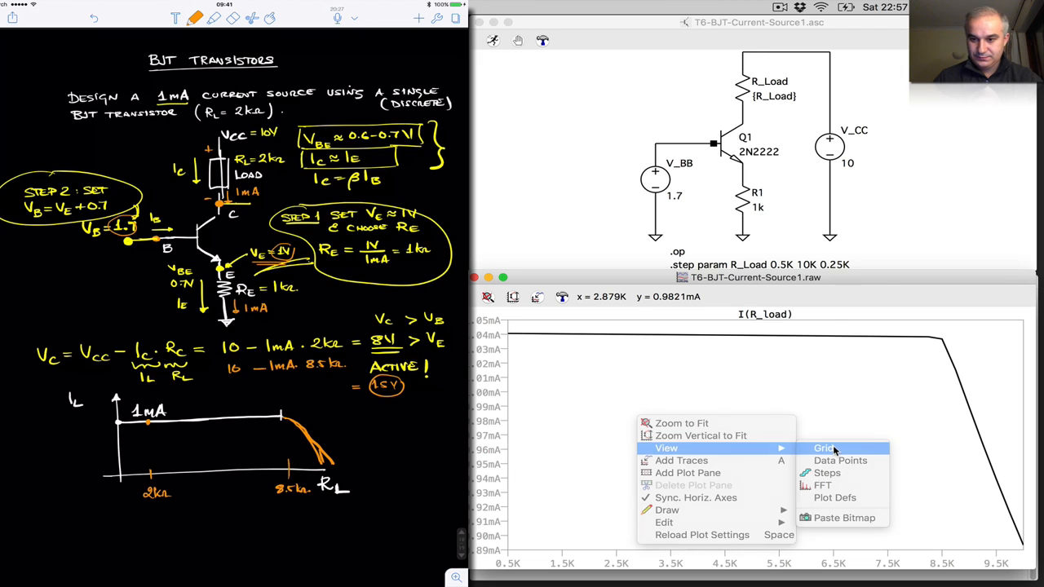
click(824, 447)
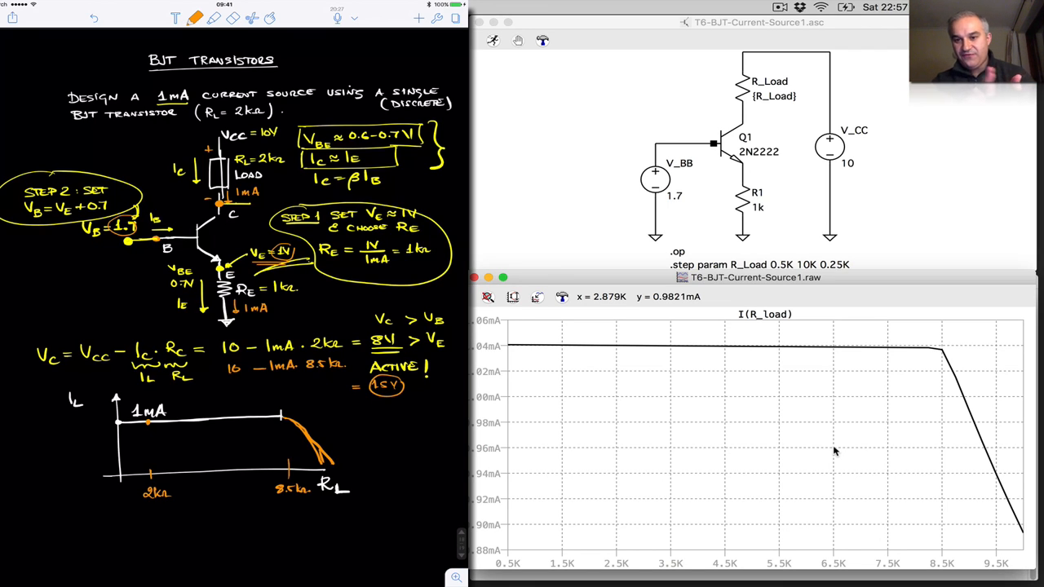
mouse_move(852, 346)
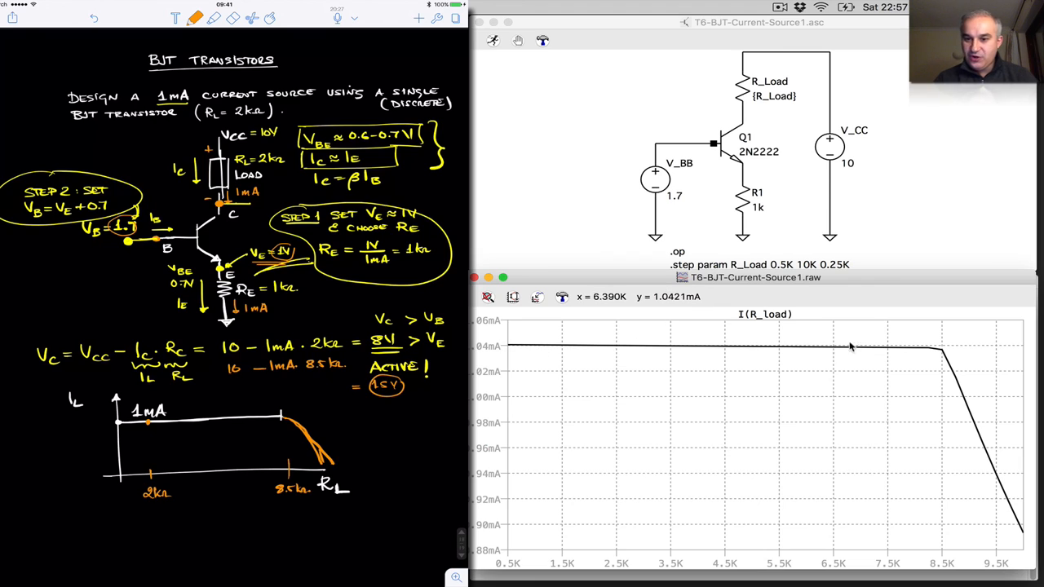
mouse_move(924, 346)
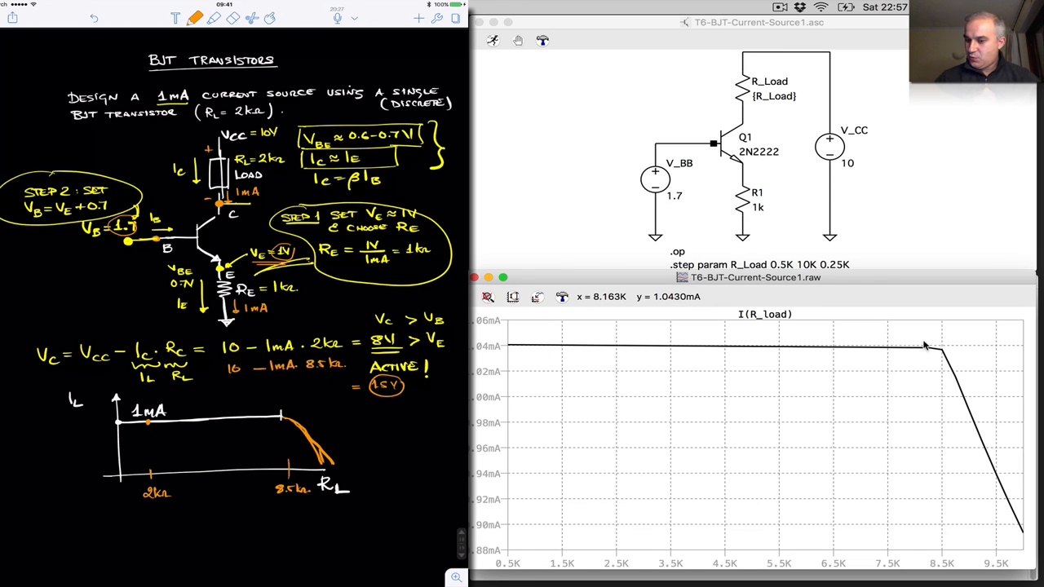